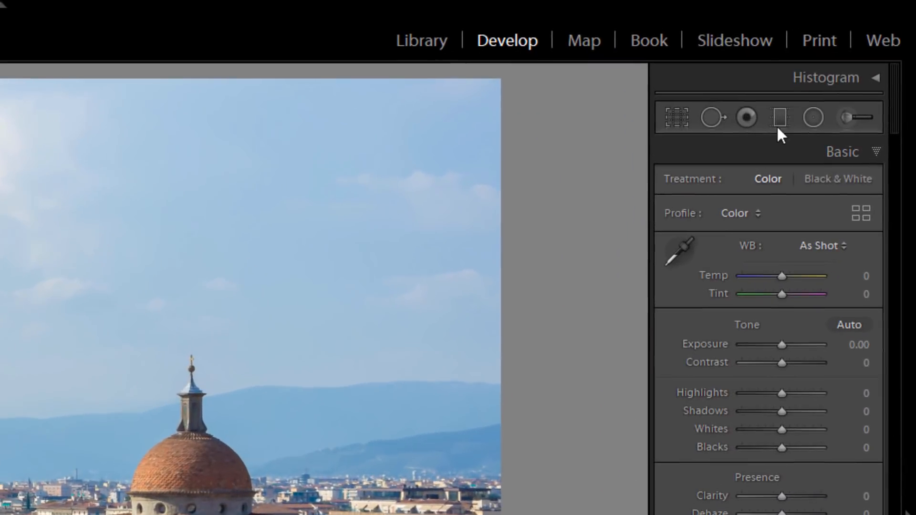
Start a new Graduated Filter and begin its gradient at the top of the sky
{"action": "left_click", "coordinate": [779, 116]}
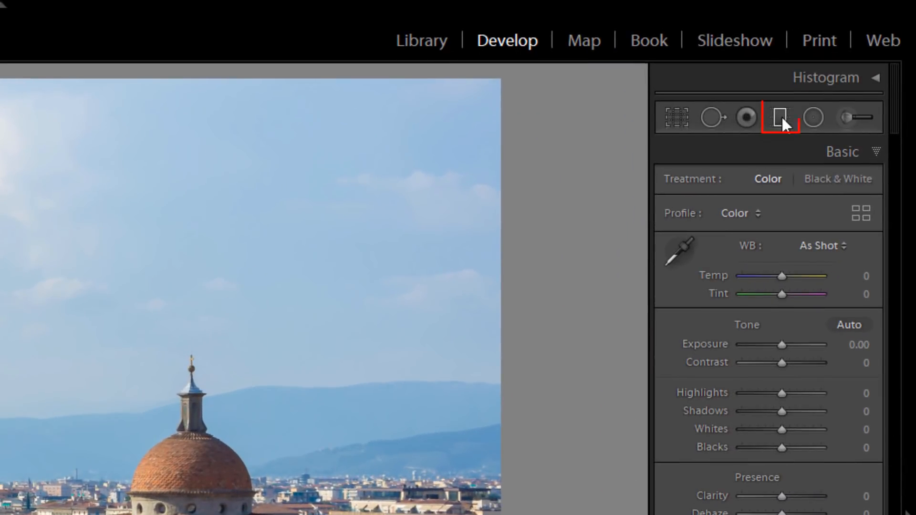
{"action": "left_click", "coordinate": [782, 117]}
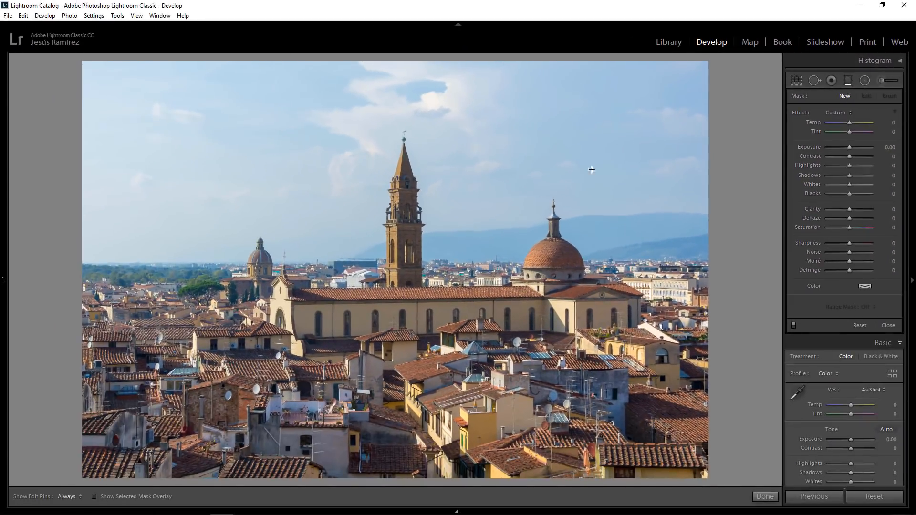
{"action": "mouse_move", "coordinate": [398, 74]}
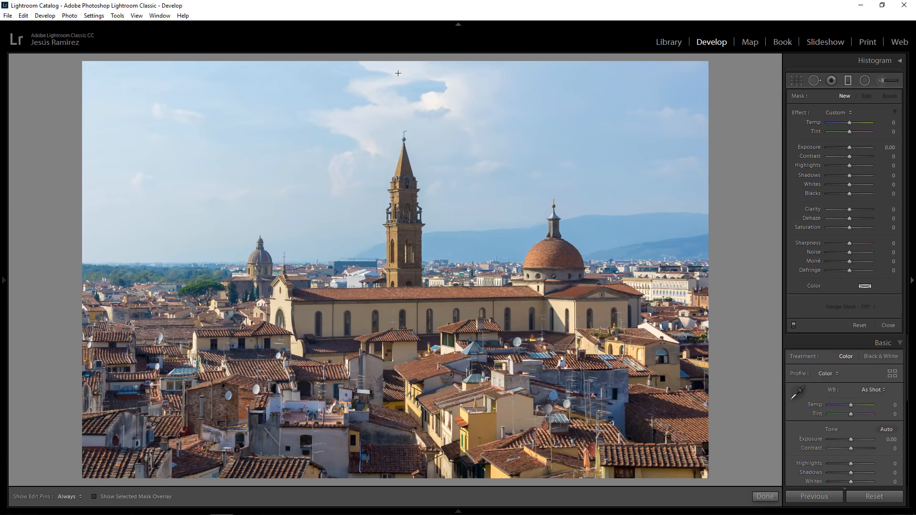
{"action": "left_click", "coordinate": [395, 205]}
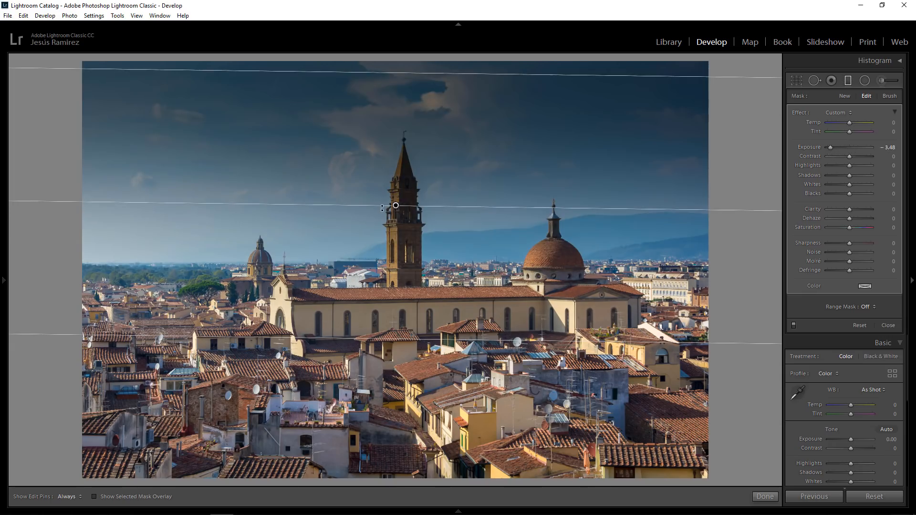
{"action": "mouse_move", "coordinate": [402, 225]}
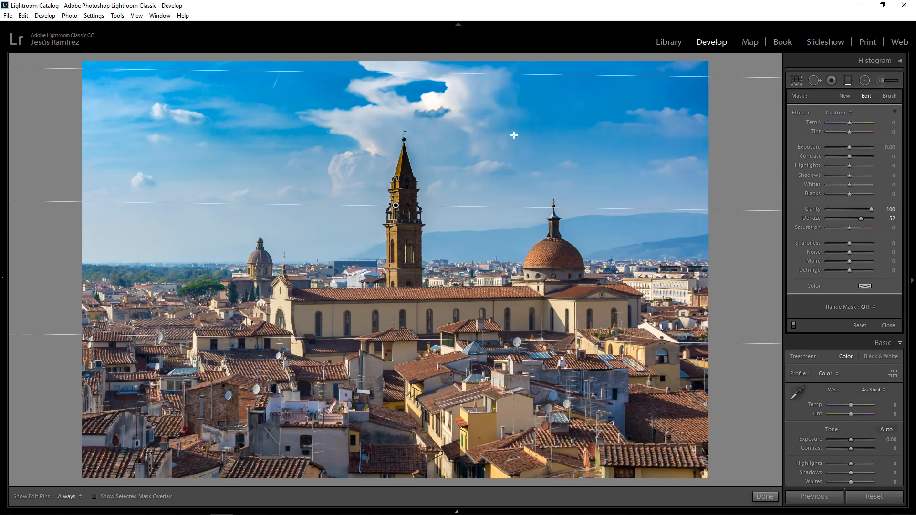
{"action": "mouse_move", "coordinate": [511, 135]}
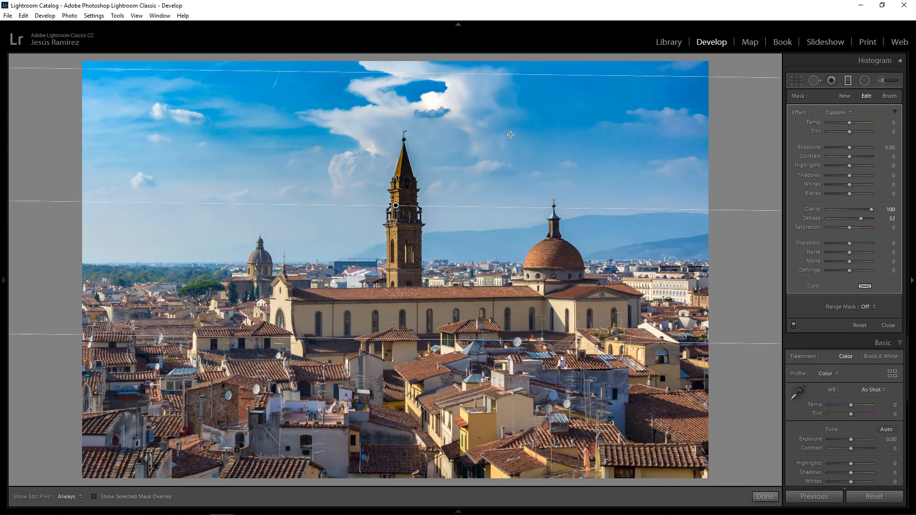
{"action": "mouse_move", "coordinate": [495, 146]}
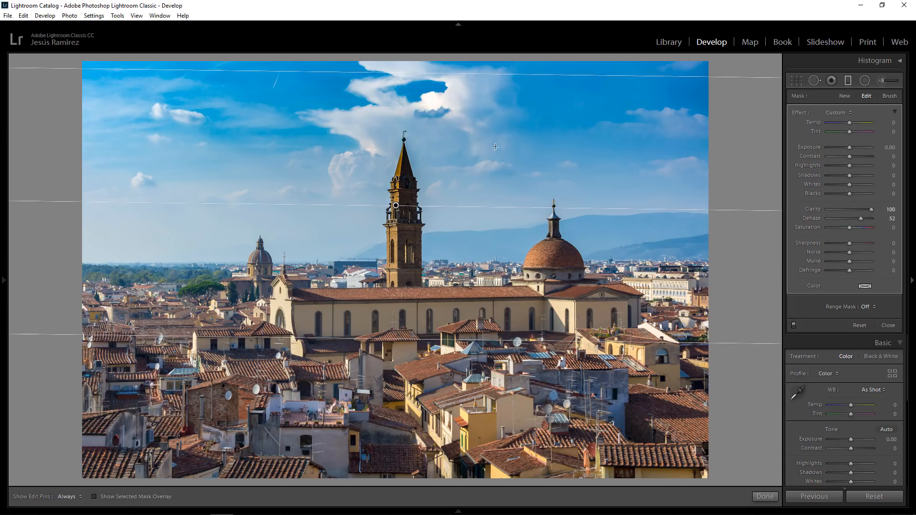
{"action": "mouse_move", "coordinate": [403, 163]}
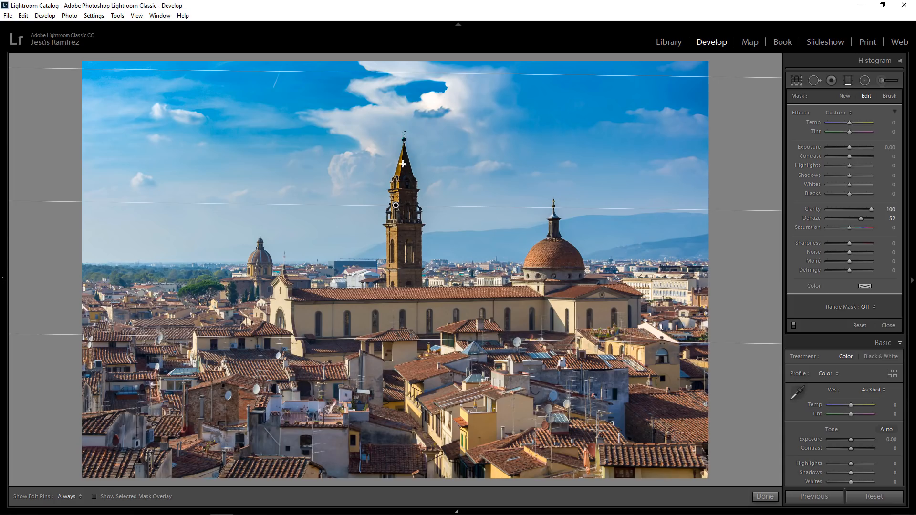
{"action": "mouse_move", "coordinate": [395, 254]}
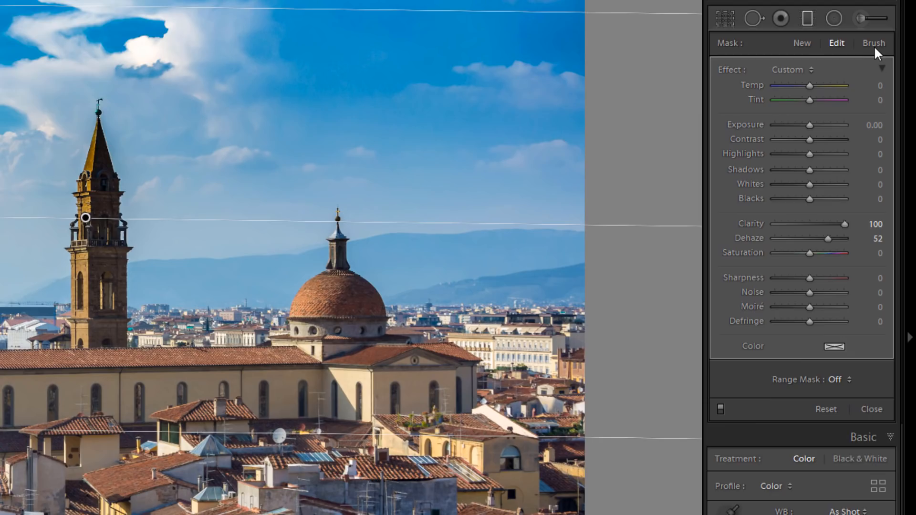
Switch the gradient mask to Brush in Erase mode and shrink the brush twice with [
{"action": "left_click", "coordinate": [873, 42]}
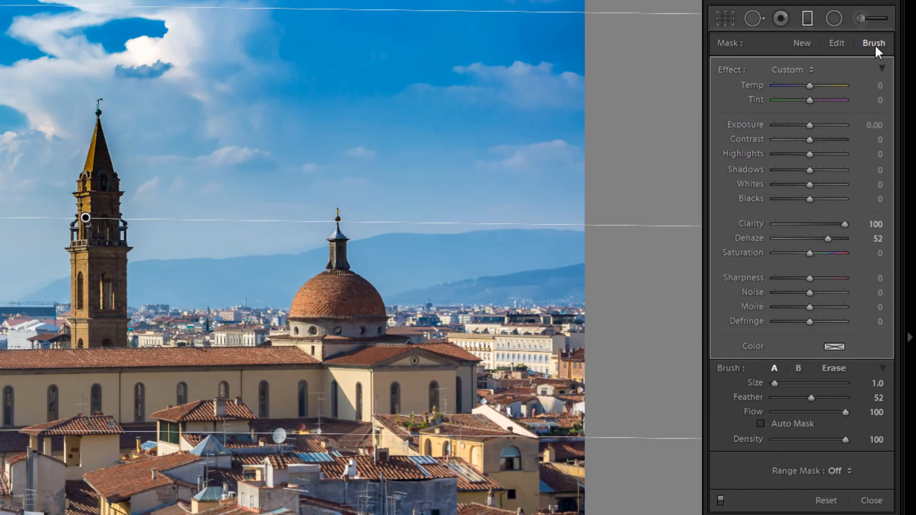
{"action": "left_click", "coordinate": [834, 369]}
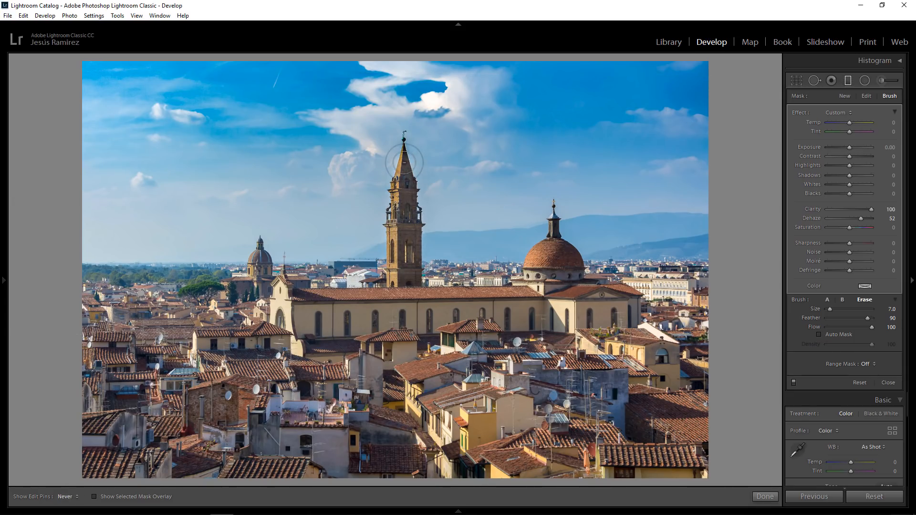
{"action": "key", "text": "["}
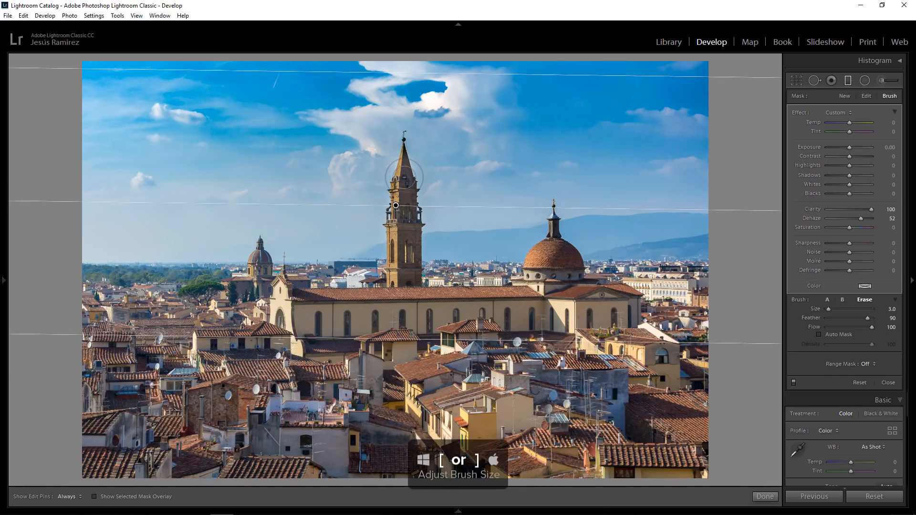
{"action": "key", "text": "["}
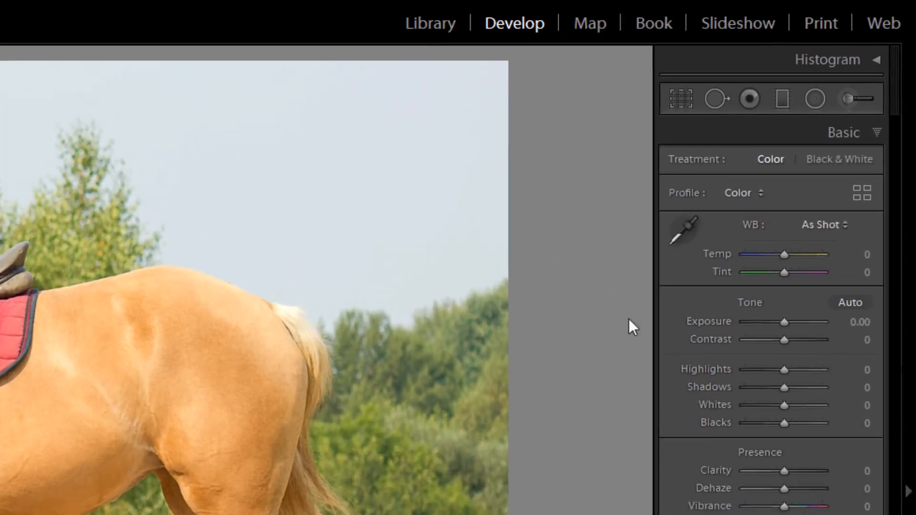
Start a new Adjustment Brush on the horse photo with Exposure reset to 0.00
{"action": "left_click", "coordinate": [855, 98]}
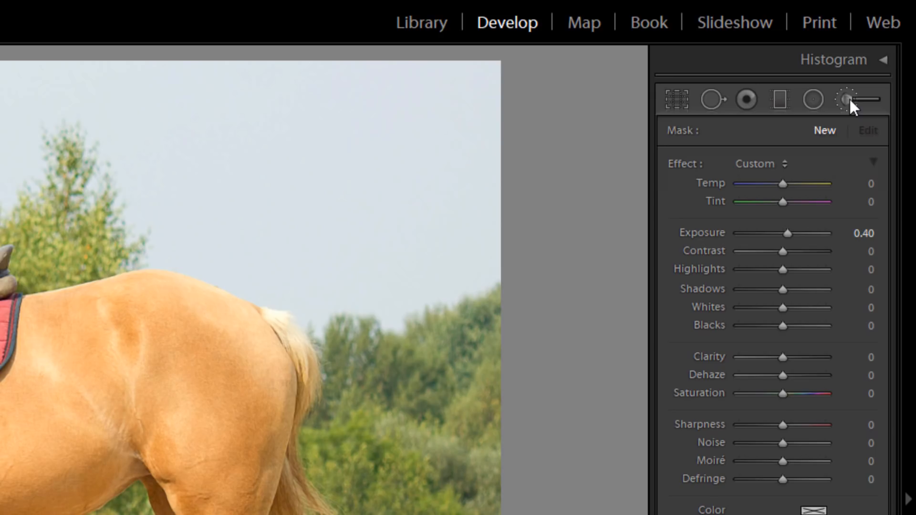
{"action": "mouse_move", "coordinate": [774, 477]}
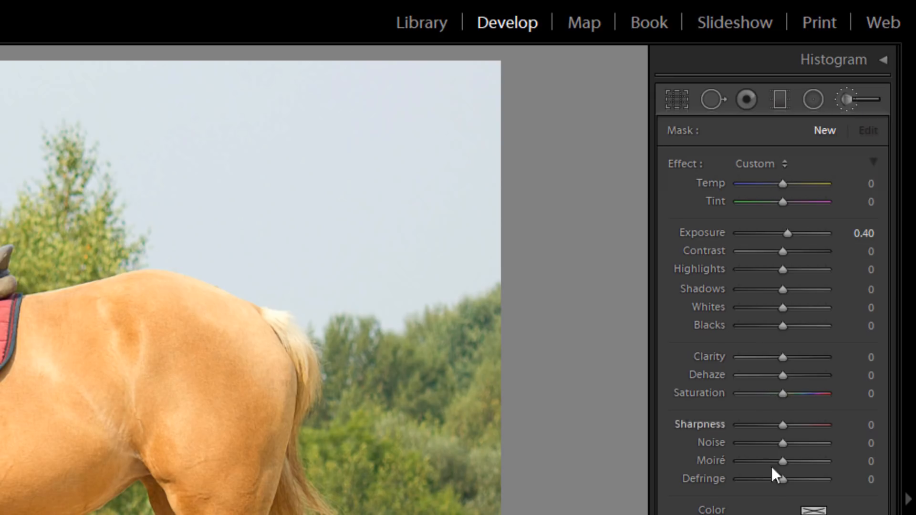
{"action": "mouse_move", "coordinate": [795, 261]}
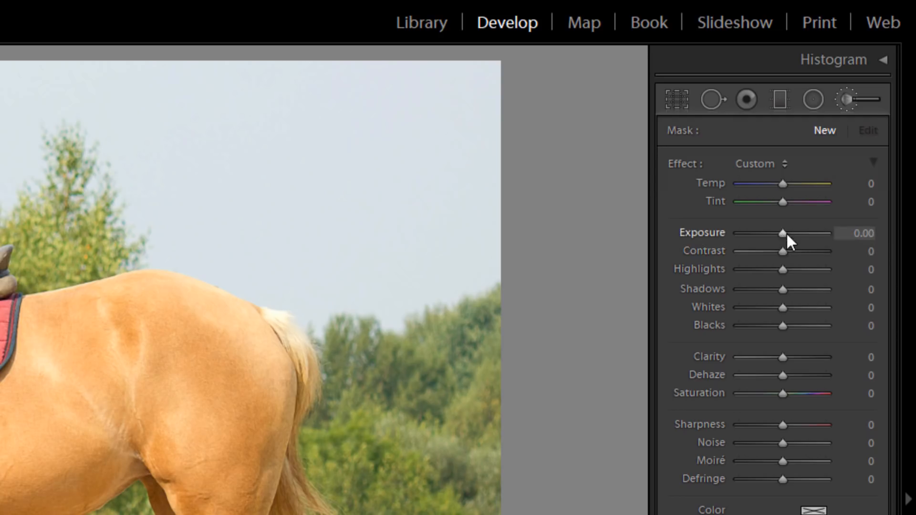
{"action": "key", "text": "alt"}
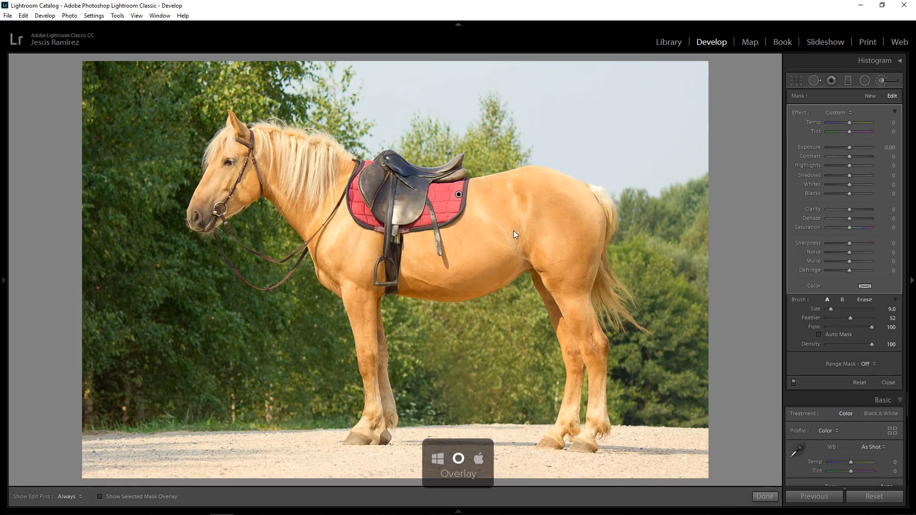
Show the mask overlay, cycle its colour with Shift+O, and turn on Auto Mask for the brush
{"action": "left_click", "coordinate": [100, 496]}
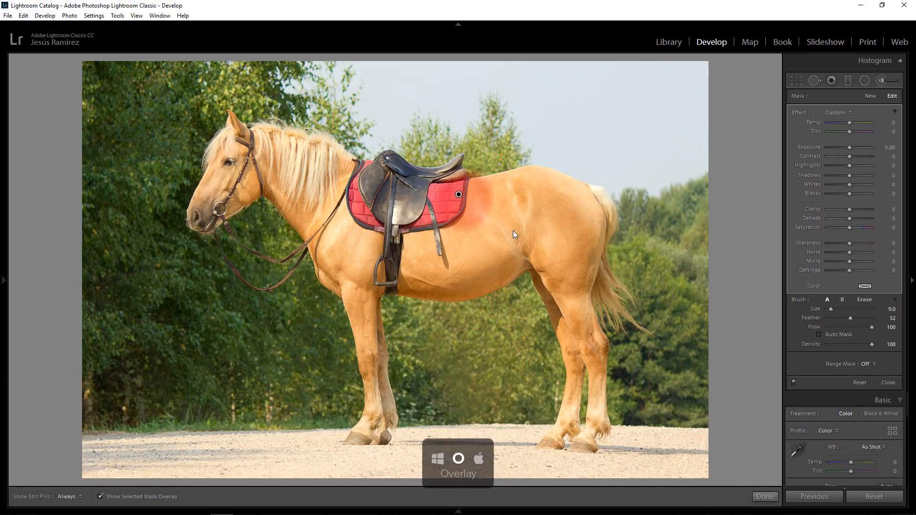
{"action": "mouse_move", "coordinate": [452, 200]}
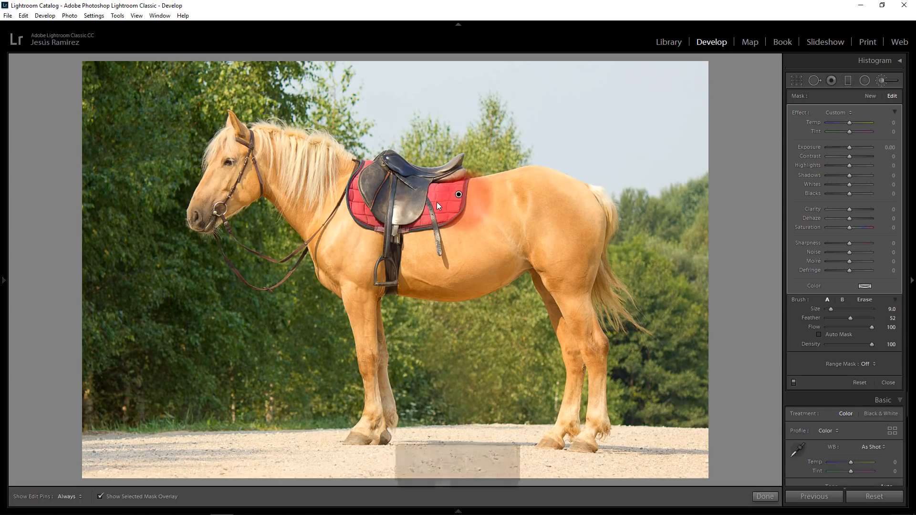
{"action": "key", "text": "shift+o"}
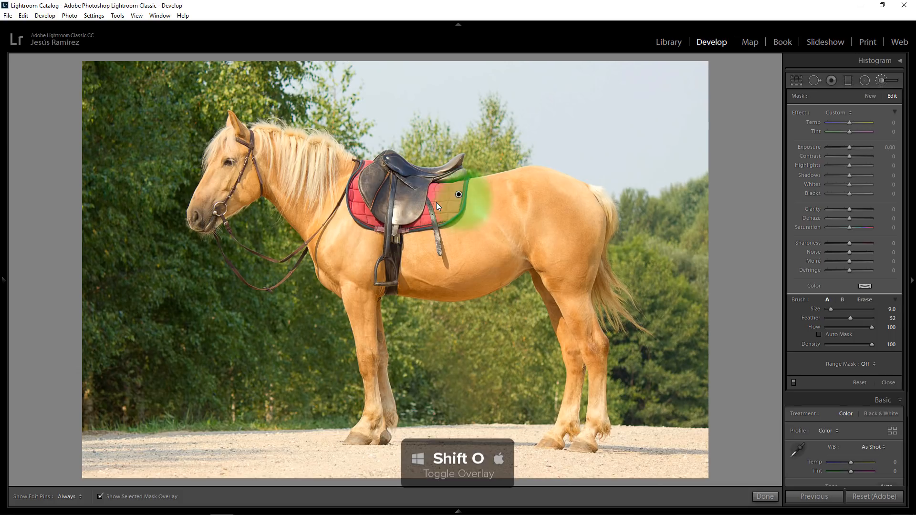
{"action": "key", "text": "shift+o"}
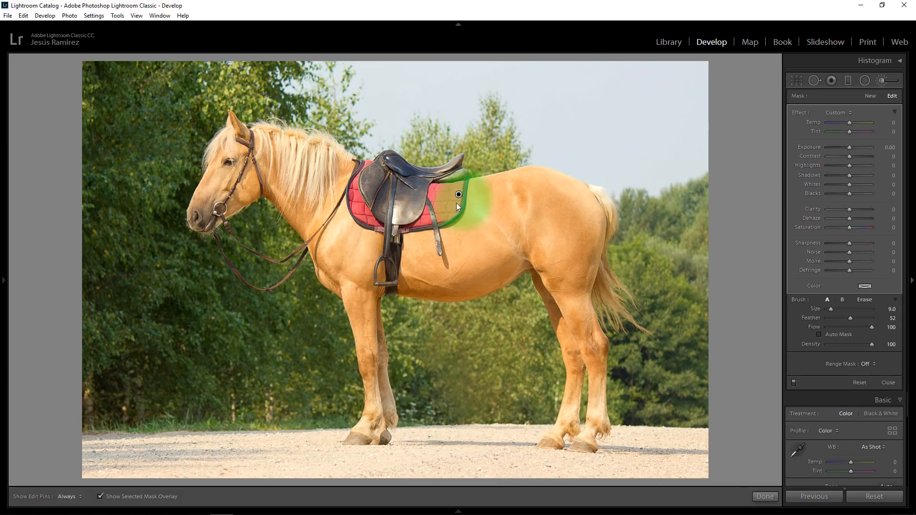
{"action": "mouse_move", "coordinate": [459, 192]}
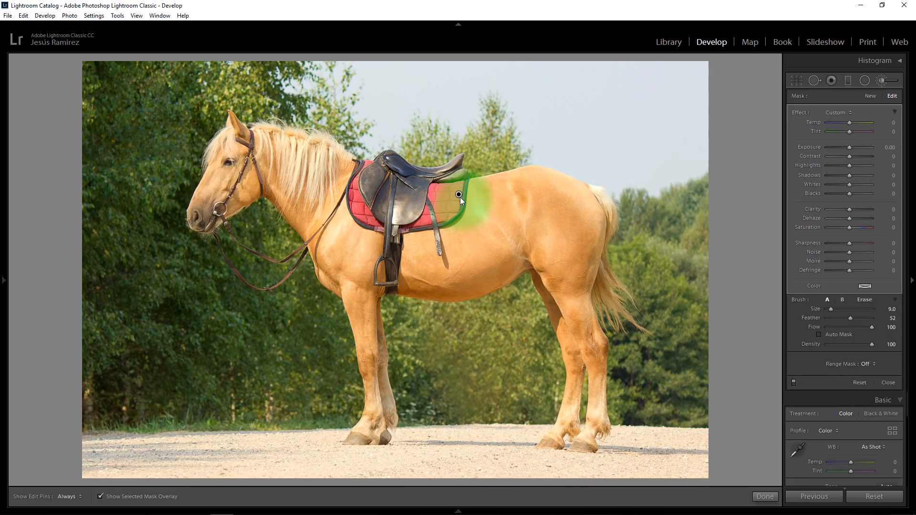
{"action": "left_click", "coordinate": [870, 95]}
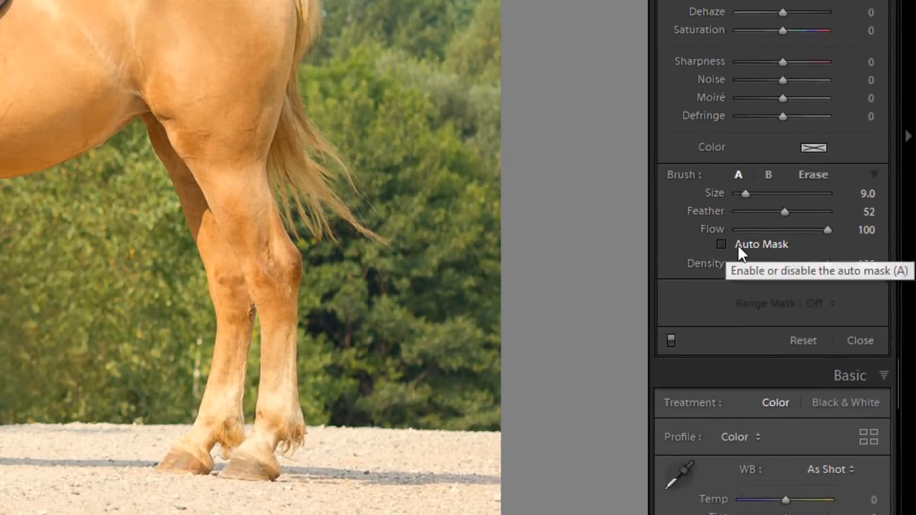
{"action": "left_click", "coordinate": [722, 244]}
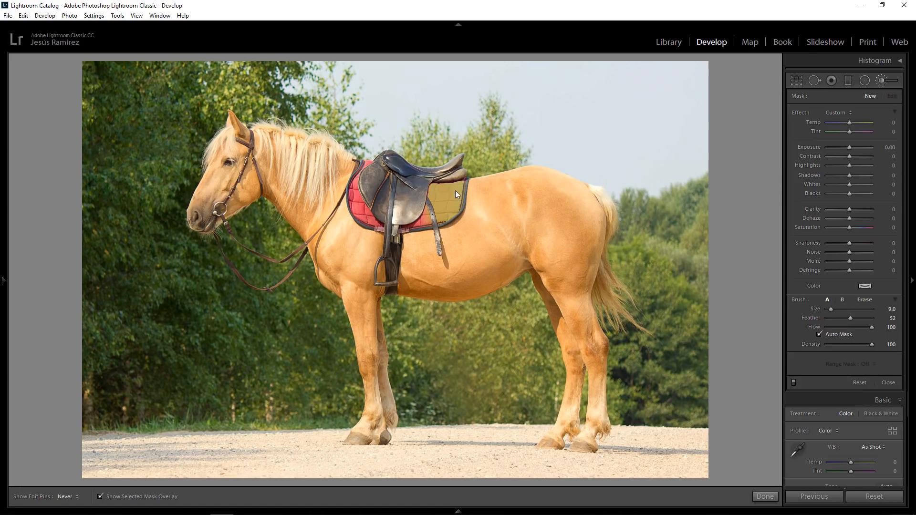
Reselect the brush pin and paint the mask across the entire saddle pad
{"action": "left_click", "coordinate": [455, 192]}
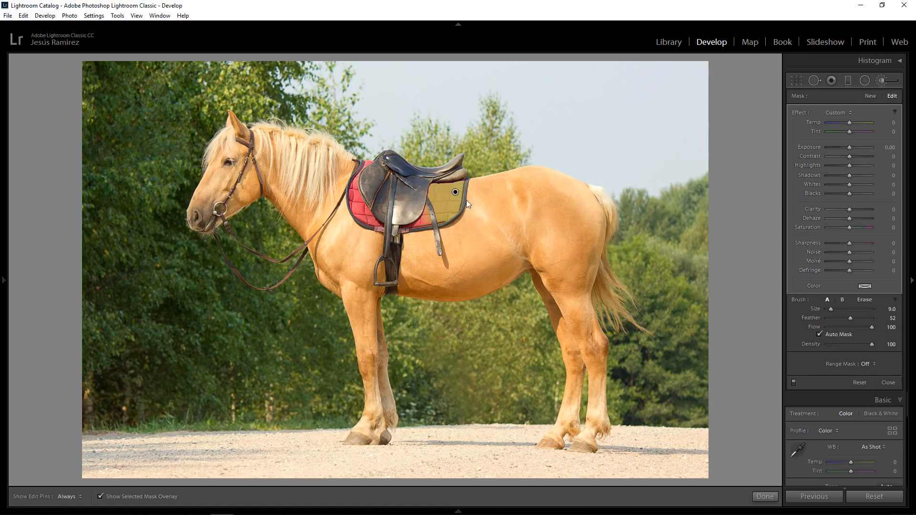
{"action": "mouse_move", "coordinate": [454, 223]}
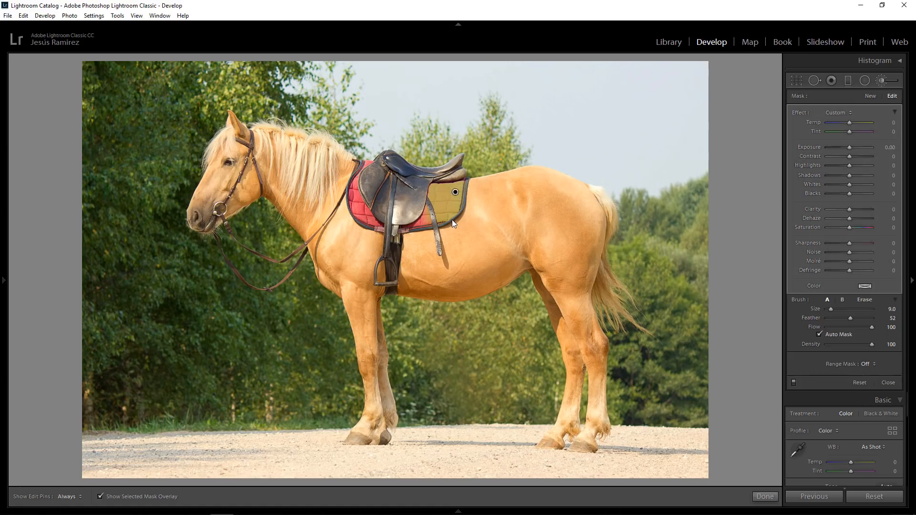
{"action": "left_click", "coordinate": [819, 334]}
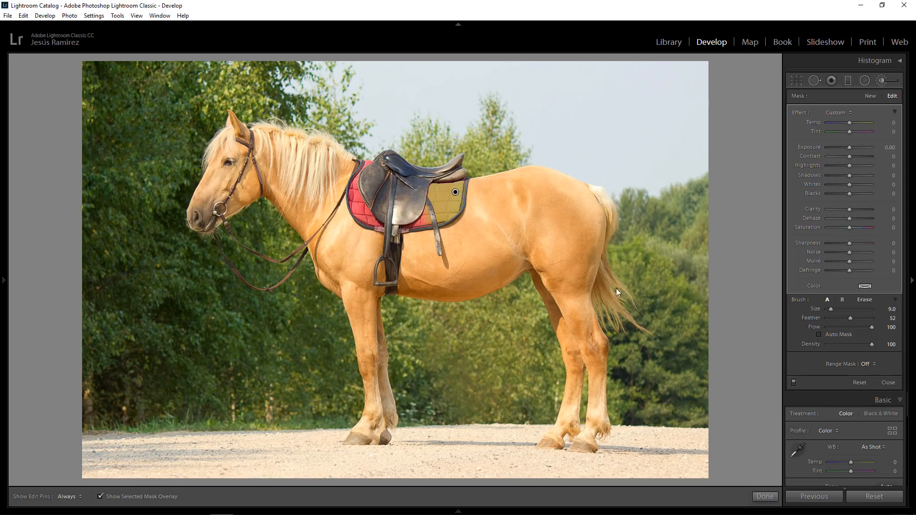
{"action": "key", "text": "ctrl"}
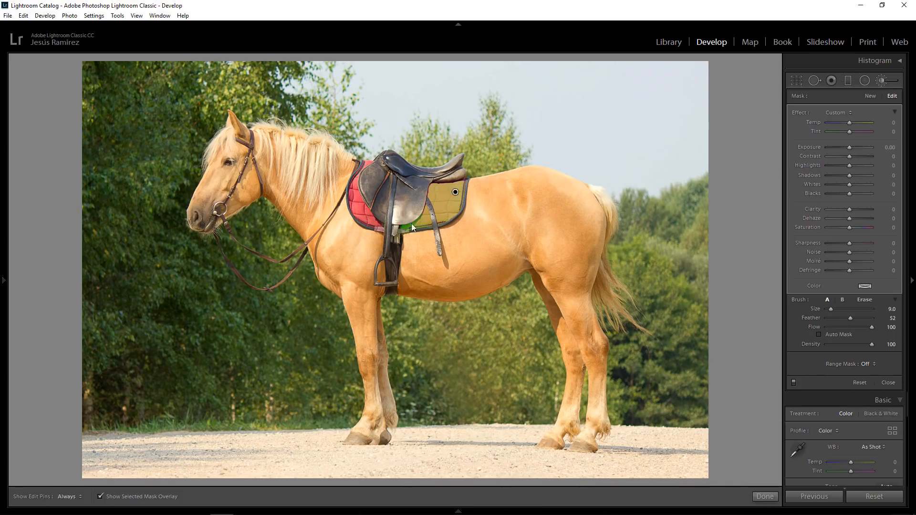
{"action": "left_click", "coordinate": [67, 496]}
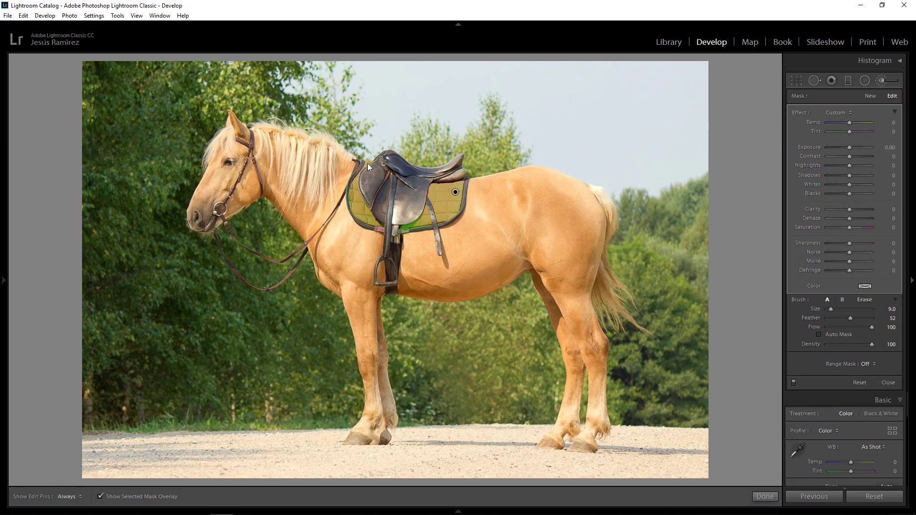
{"action": "mouse_move", "coordinate": [456, 217]}
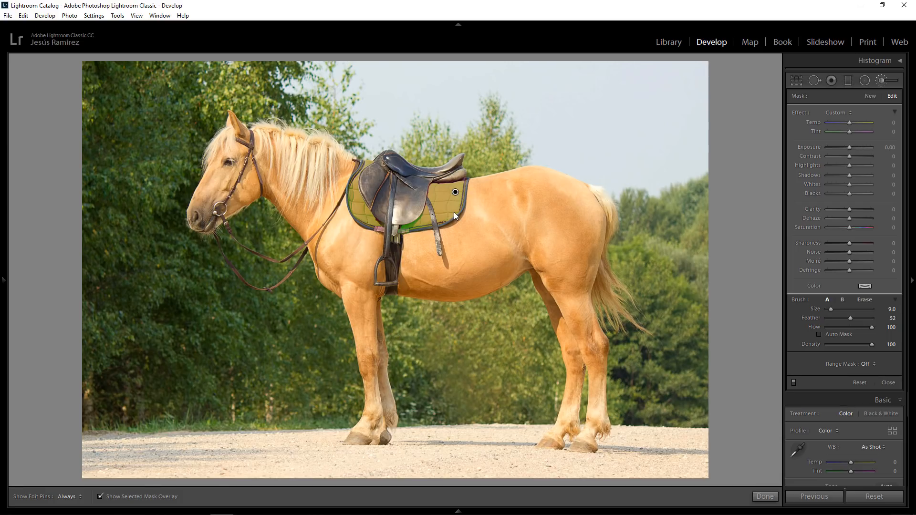
{"action": "mouse_move", "coordinate": [460, 218]}
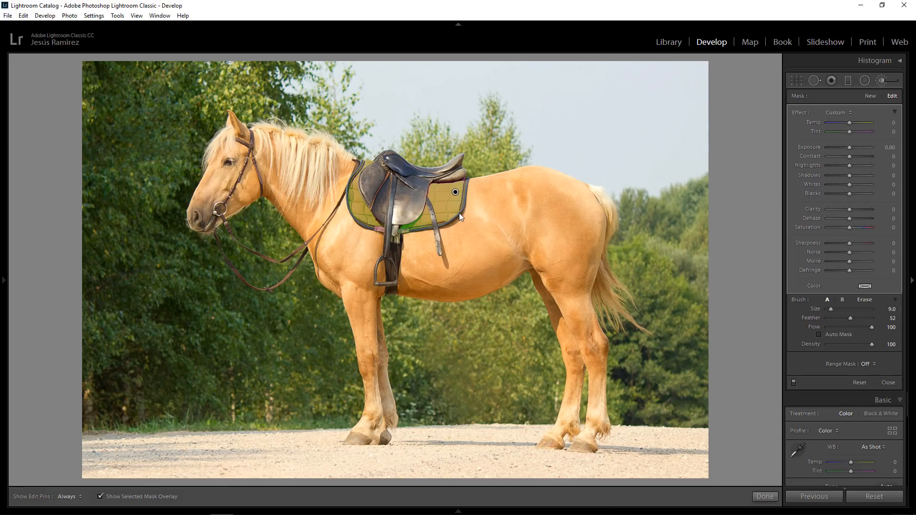
Drop the masked saddle pad's Saturation to -100 so it turns grey
{"action": "left_click", "coordinate": [100, 496]}
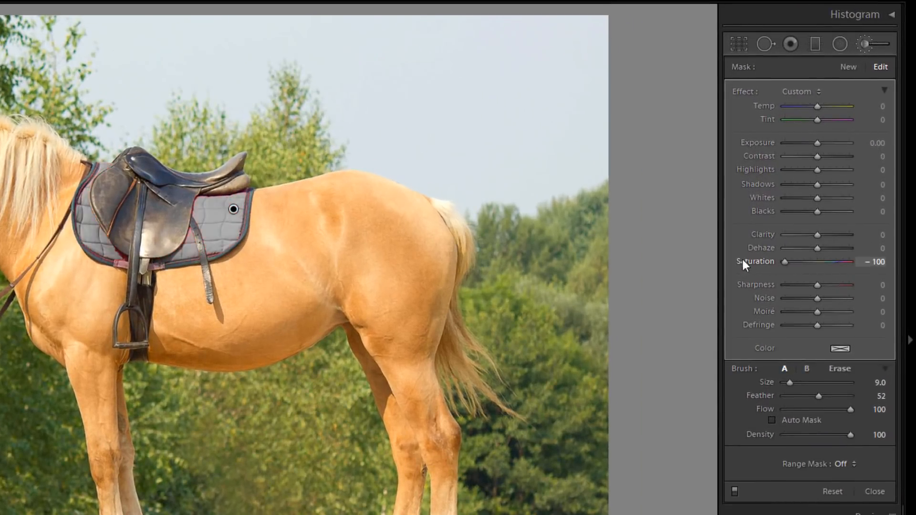
{"action": "mouse_move", "coordinate": [374, 338]}
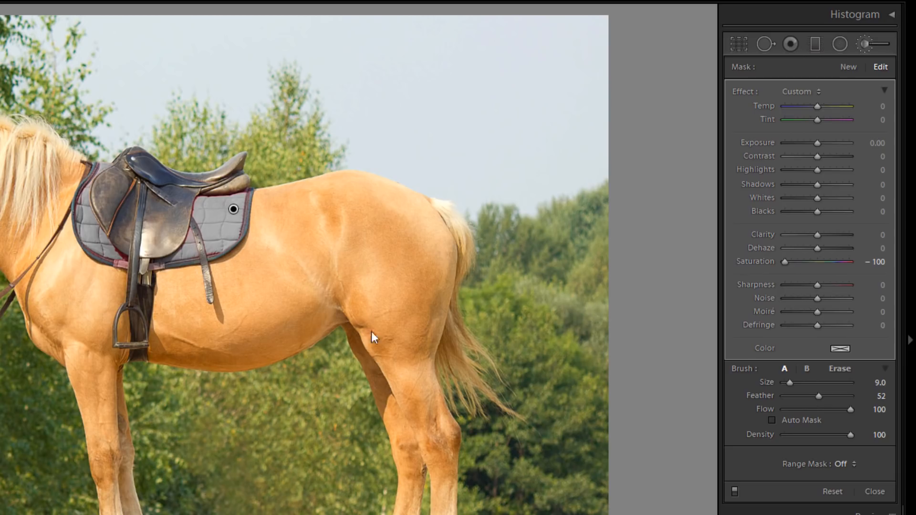
{"action": "mouse_move", "coordinate": [383, 260]}
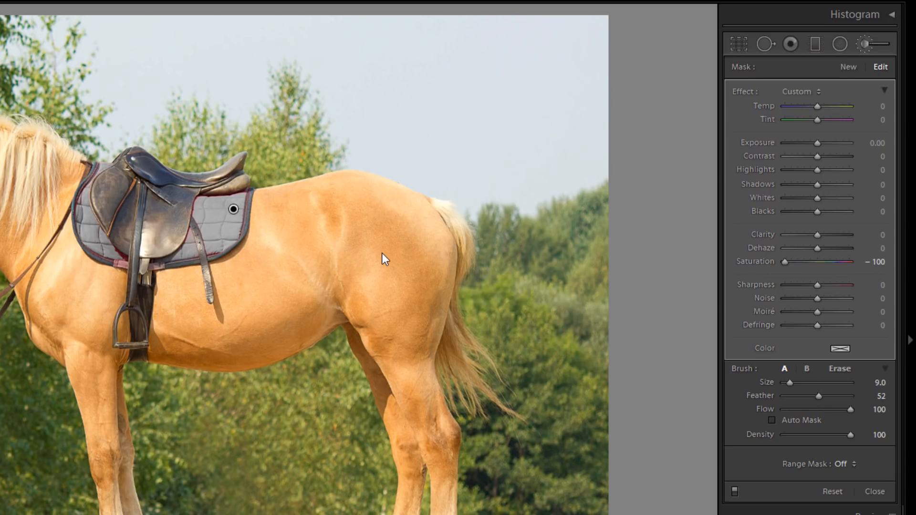
{"action": "mouse_move", "coordinate": [752, 348]}
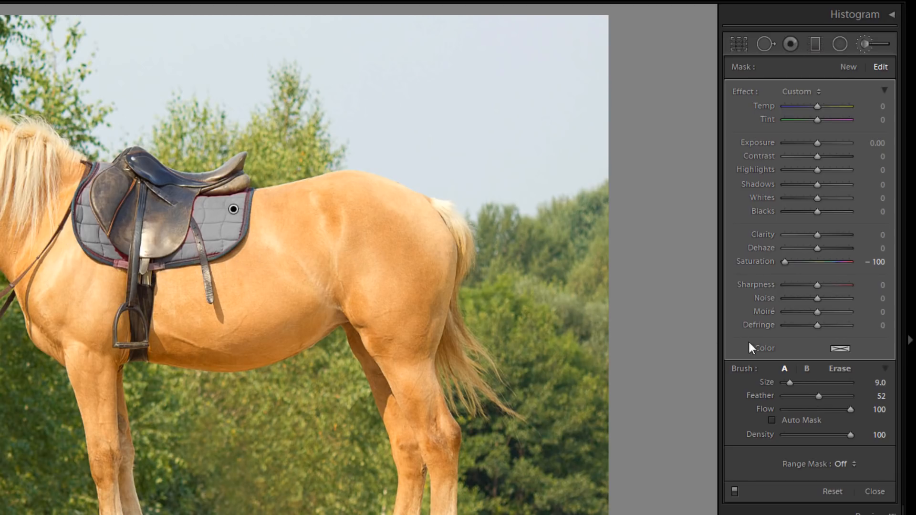
Tint the mask via the Color swatch, trying yellow then settling on a saturated green
{"action": "left_click", "coordinate": [840, 349]}
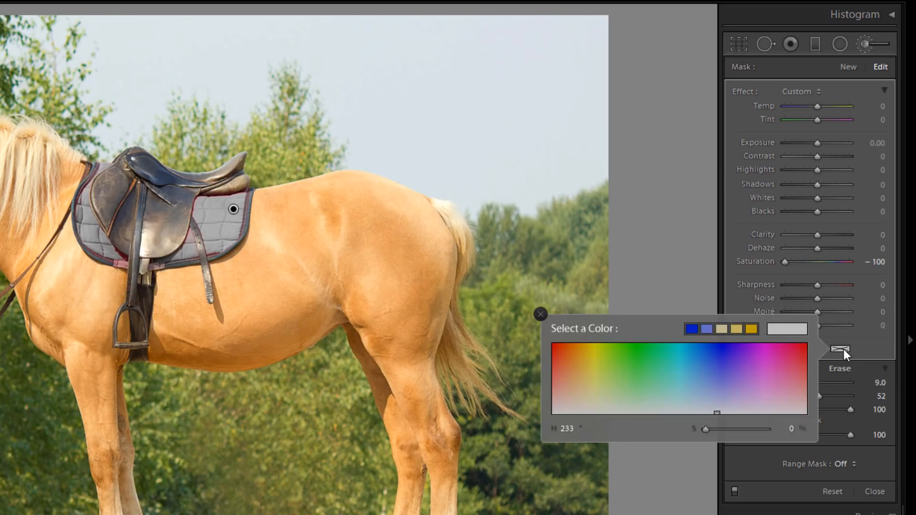
{"action": "left_click", "coordinate": [593, 368]}
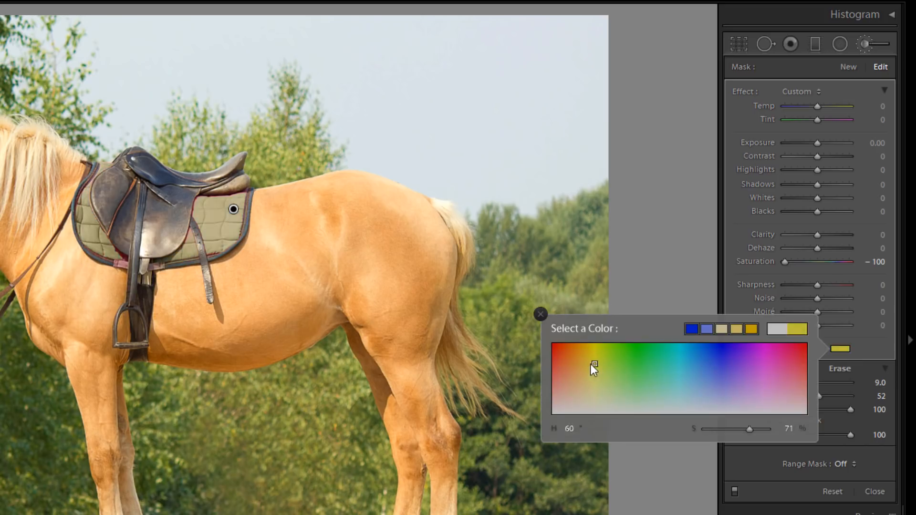
{"action": "left_click", "coordinate": [642, 355]}
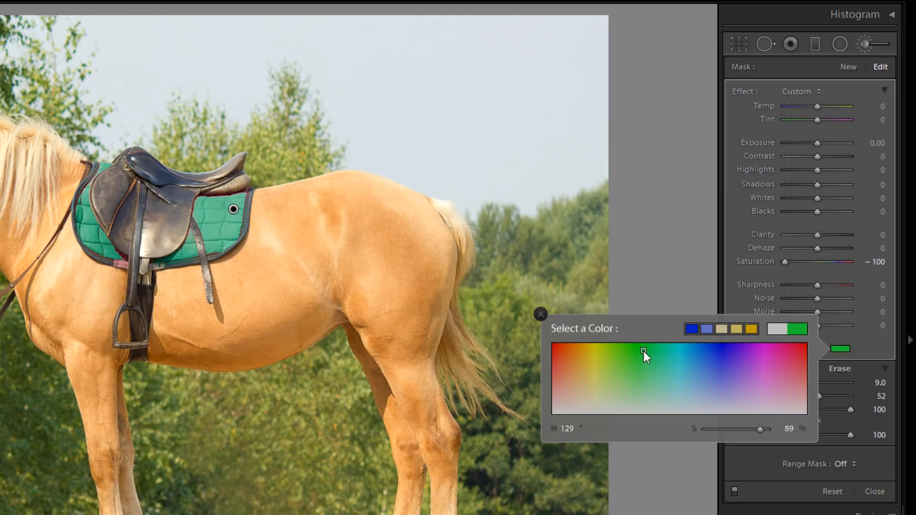
{"action": "left_click", "coordinate": [645, 349]}
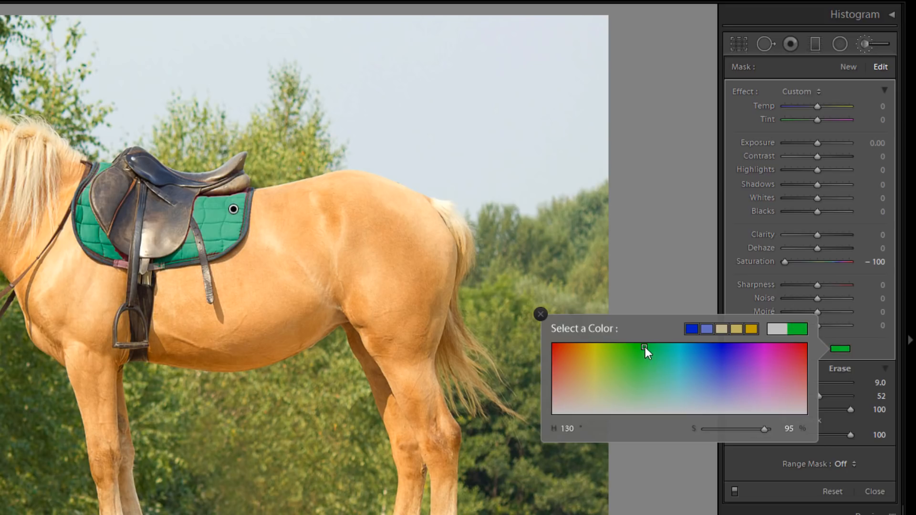
{"action": "left_click", "coordinate": [540, 314]}
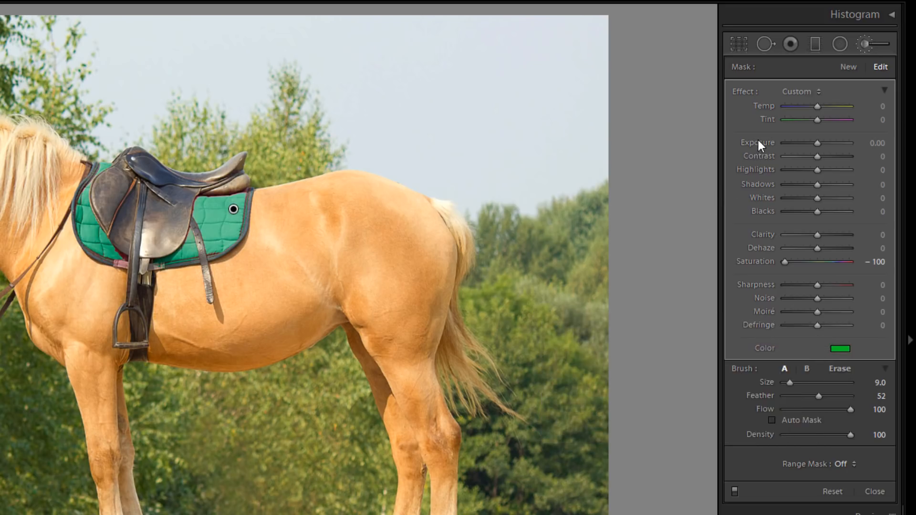
{"action": "mouse_move", "coordinate": [768, 214]}
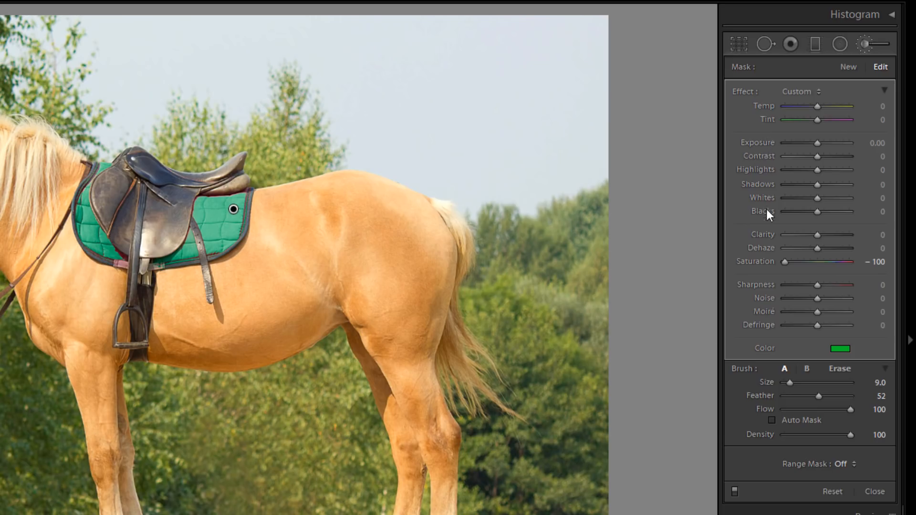
{"action": "mouse_move", "coordinate": [767, 224]}
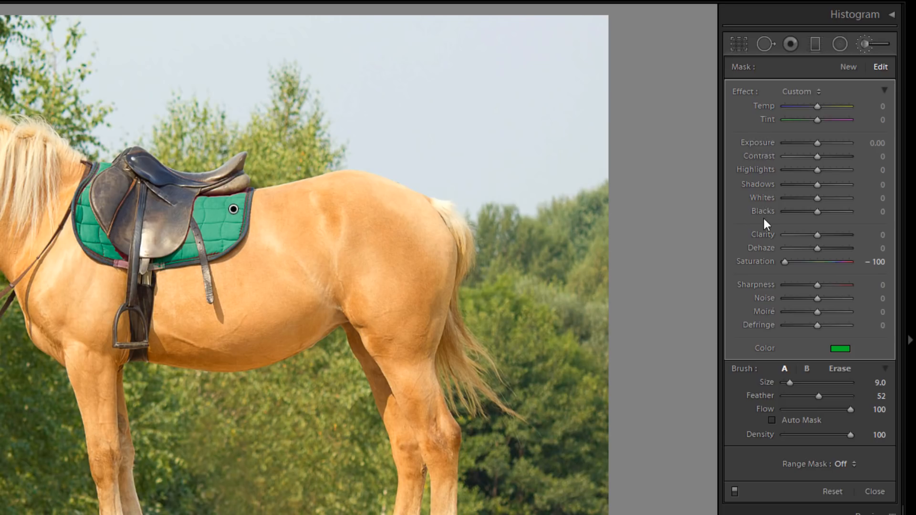
{"action": "mouse_move", "coordinate": [209, 261]}
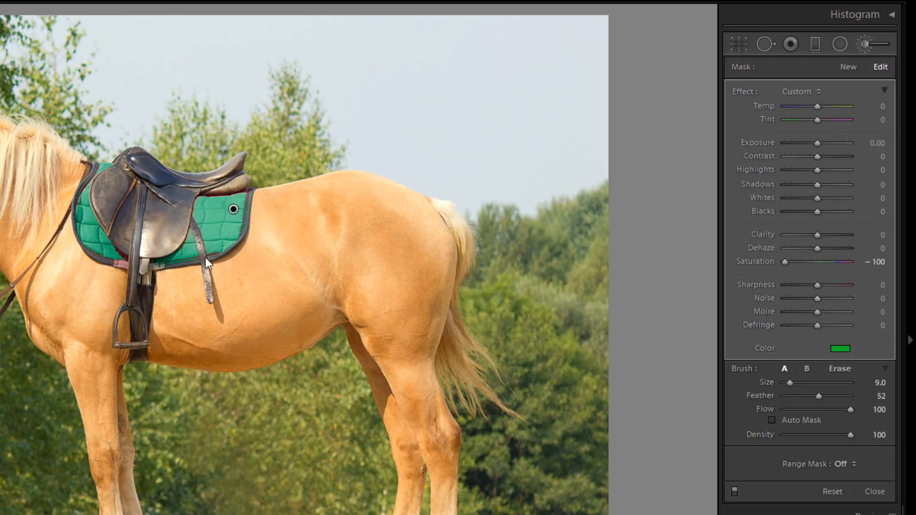
{"action": "mouse_move", "coordinate": [818, 143]}
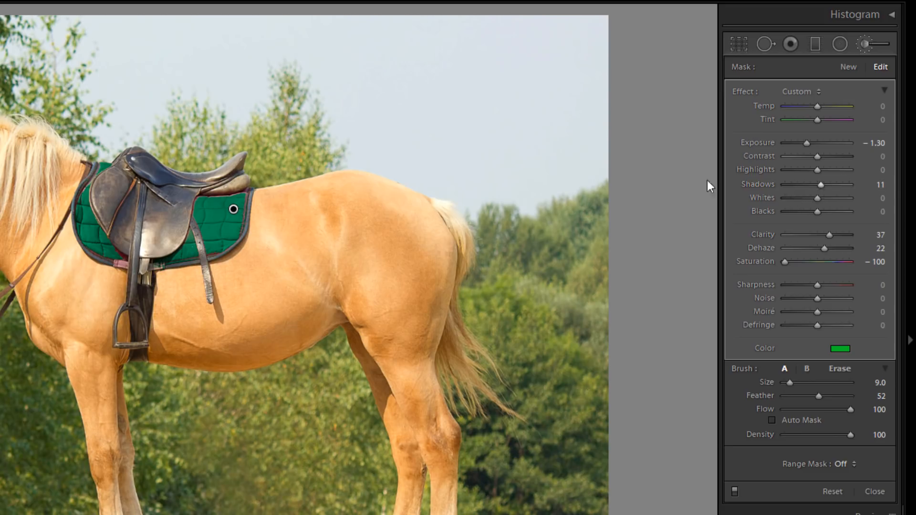
{"action": "mouse_move", "coordinate": [823, 356]}
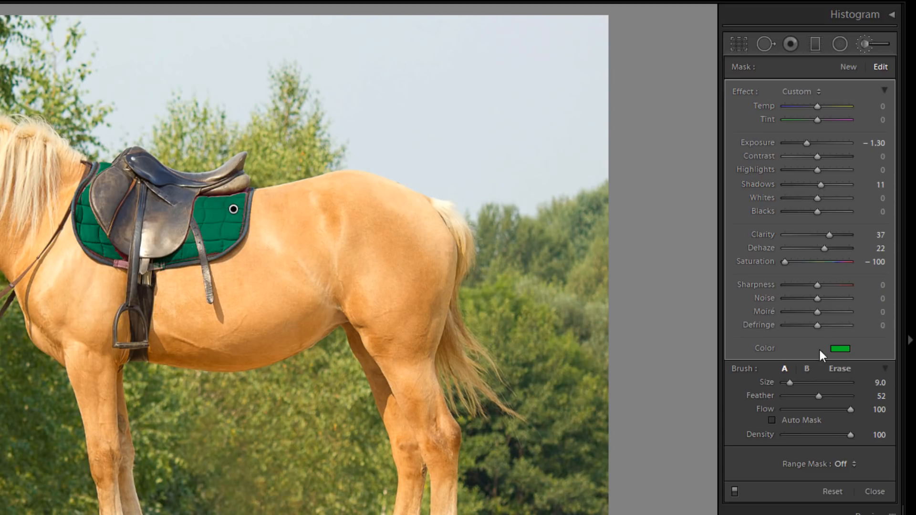
Change the pad's tint to a blue hue around 236, then zoom in and adjust the brush size
{"action": "left_click", "coordinate": [840, 348]}
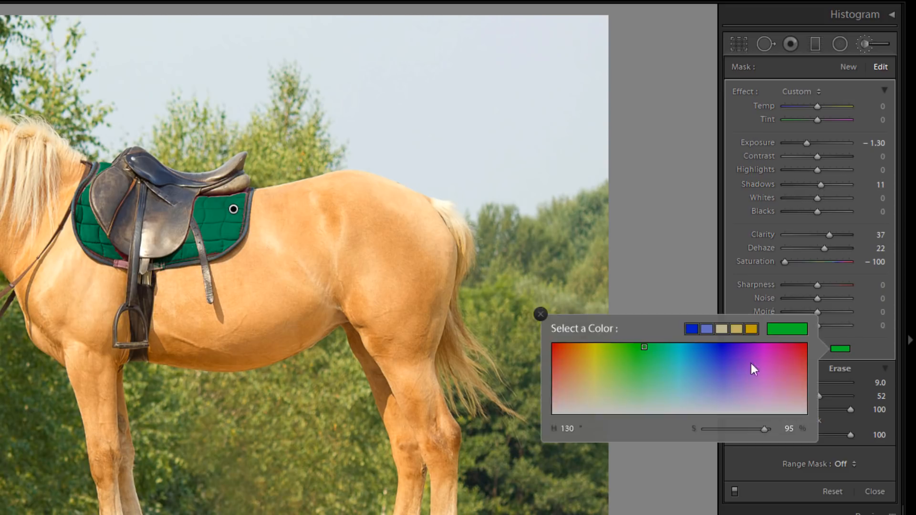
{"action": "left_click", "coordinate": [719, 355]}
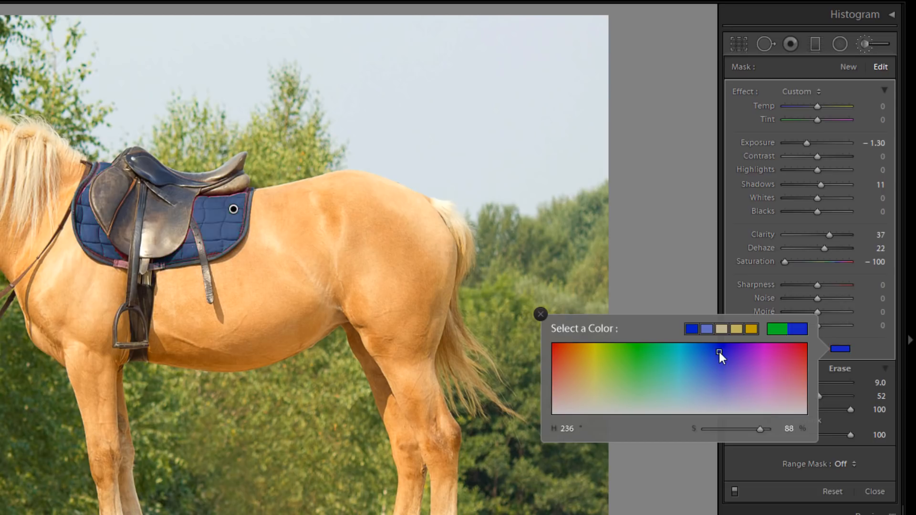
{"action": "mouse_move", "coordinate": [227, 213]}
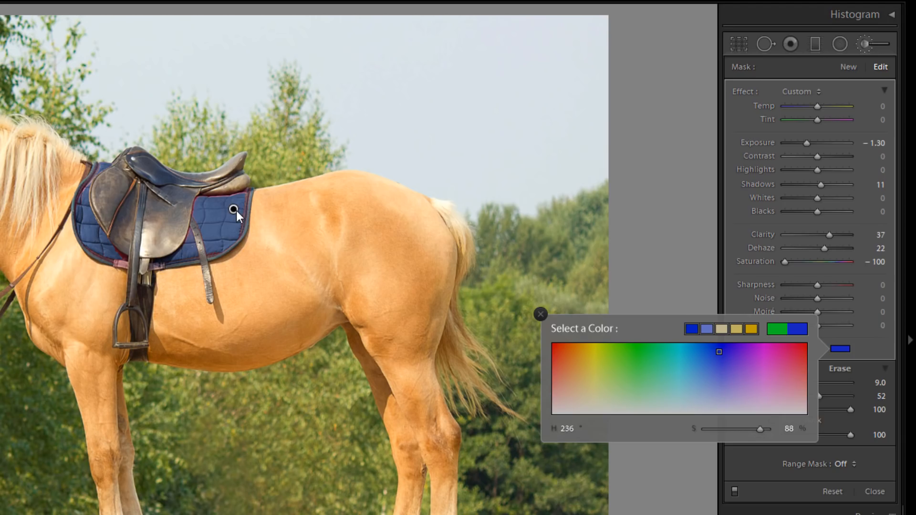
{"action": "left_click", "coordinate": [540, 314]}
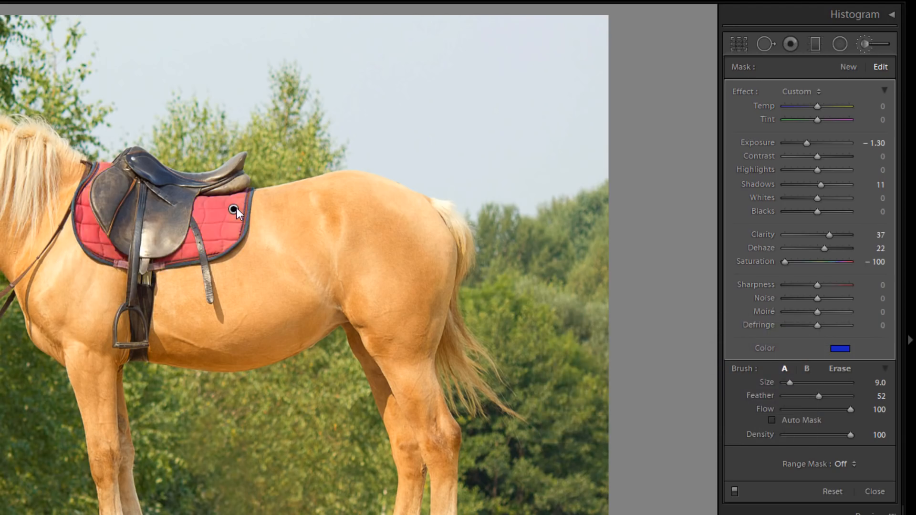
{"action": "key", "text": "z"}
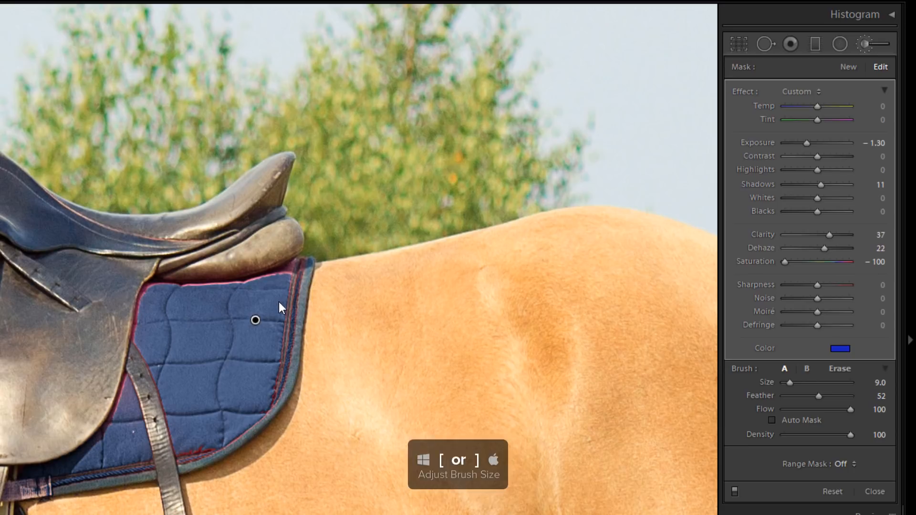
{"action": "key", "text": "["}
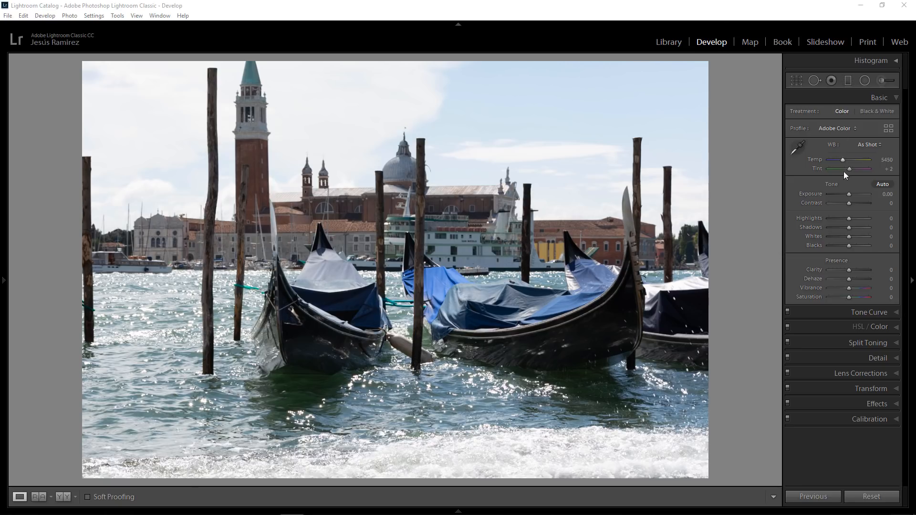
{"action": "mouse_move", "coordinate": [857, 288]}
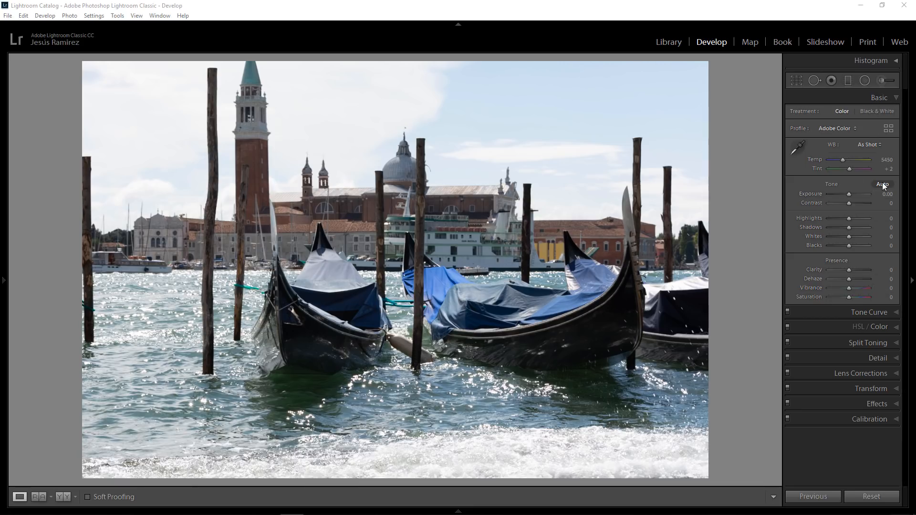
Apply Auto tone to the gondola photo, then set Blacks to its automatic value
{"action": "left_click", "coordinate": [882, 184]}
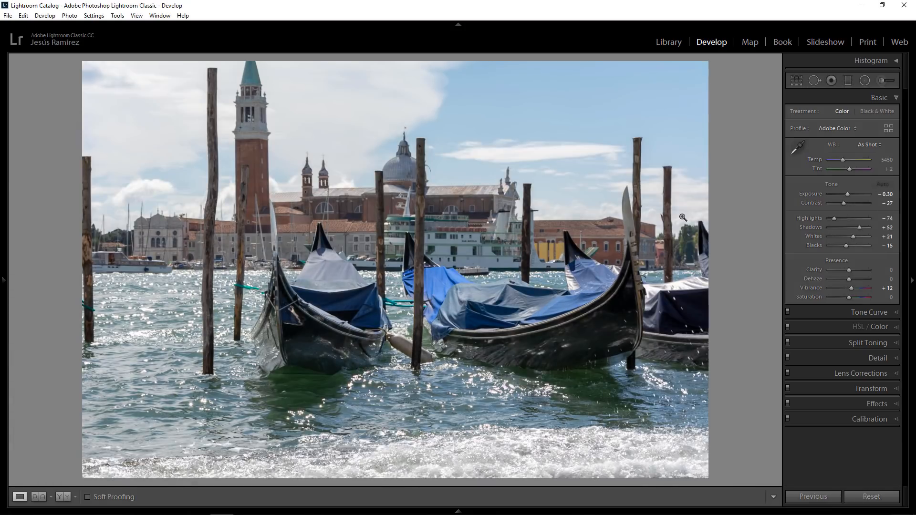
{"action": "mouse_move", "coordinate": [834, 221]}
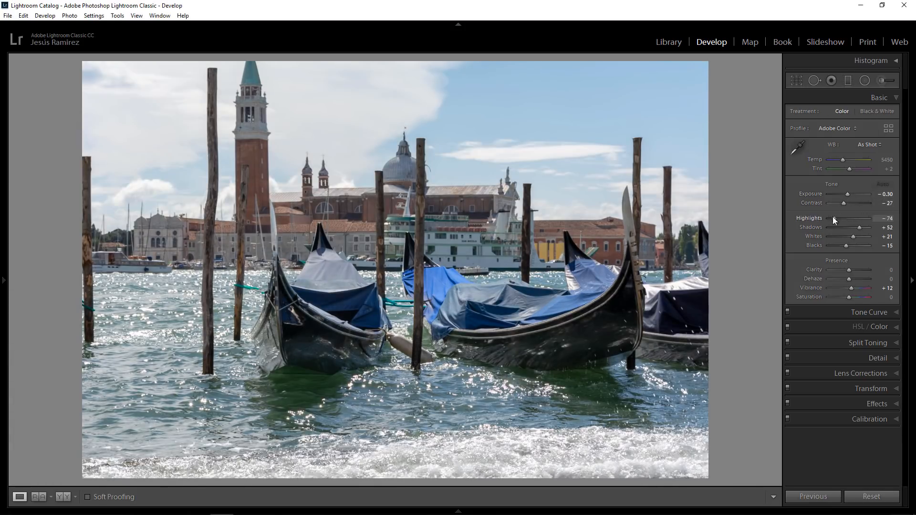
{"action": "mouse_move", "coordinate": [798, 239]}
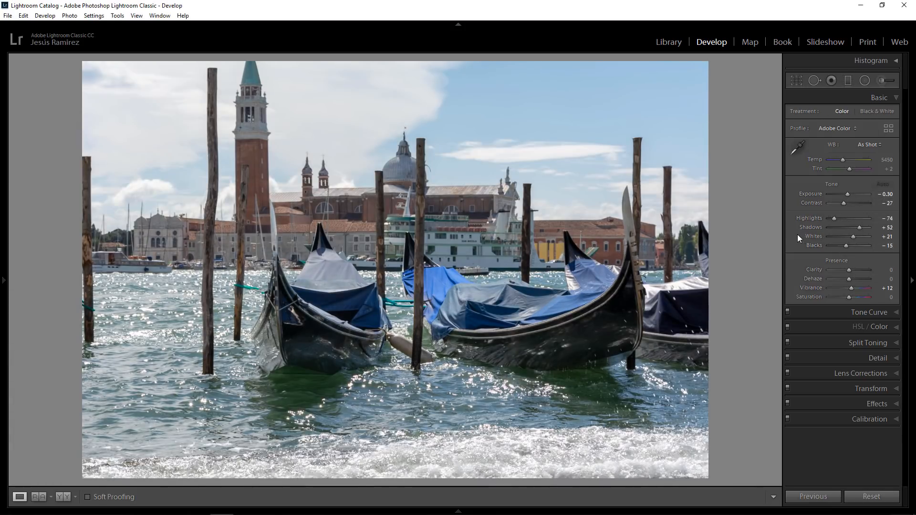
{"action": "mouse_move", "coordinate": [781, 266]}
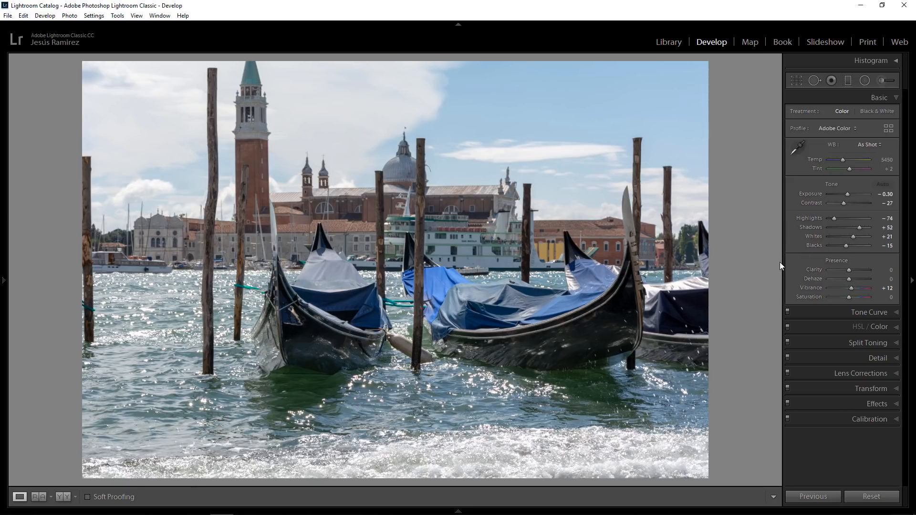
{"action": "mouse_move", "coordinate": [787, 258]}
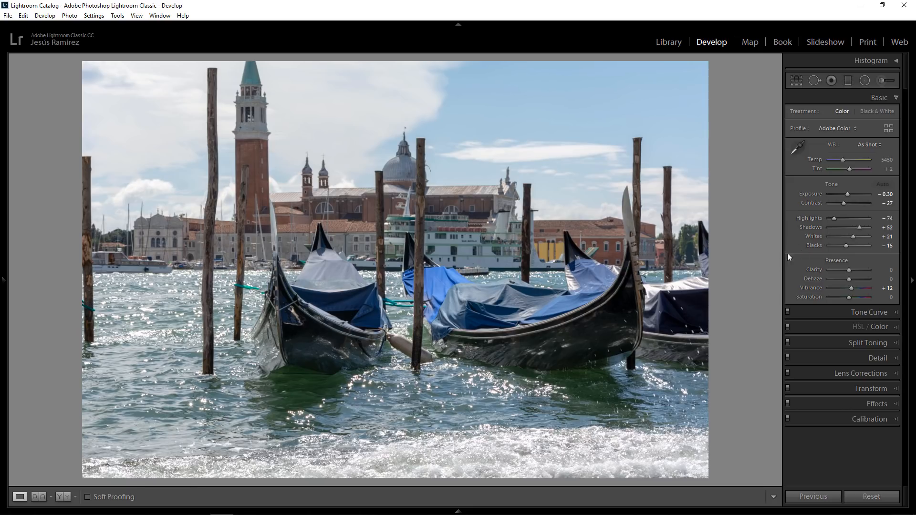
{"action": "left_click", "coordinate": [882, 184]}
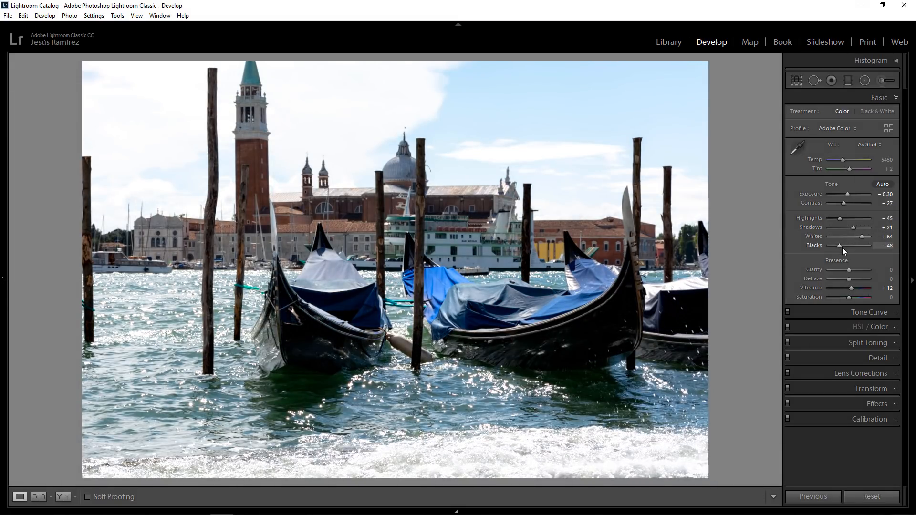
{"action": "mouse_move", "coordinate": [840, 250]}
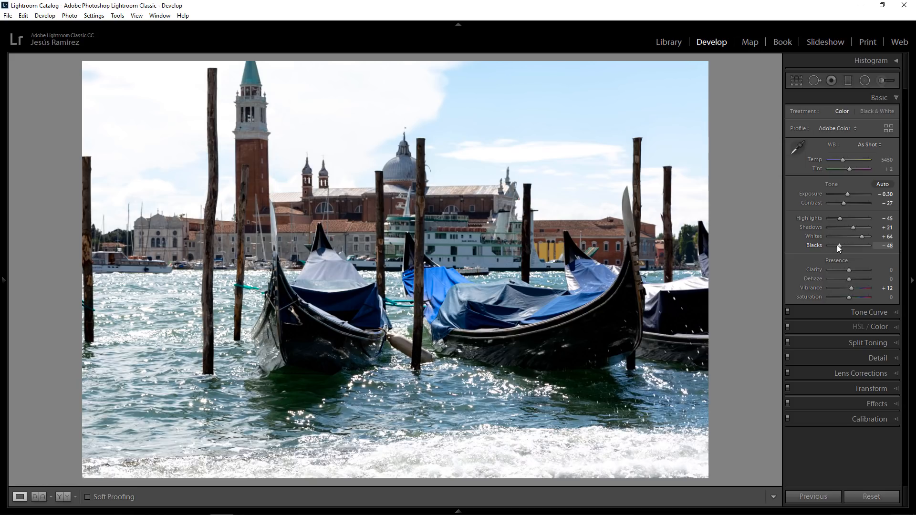
Reset the tone to zero, then Shift-auto-set Exposure +0.24, Contrast, Highlights, Shadows and Blacks
{"action": "key", "text": "ctrl+z"}
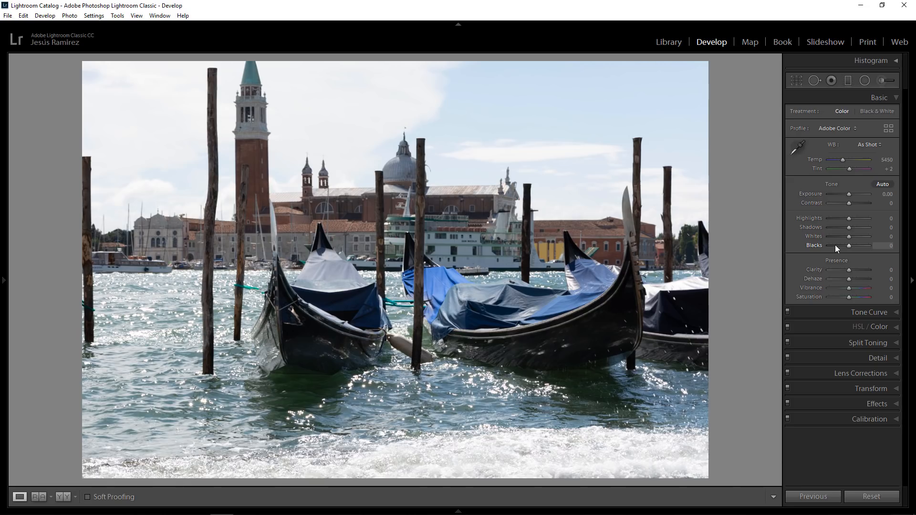
{"action": "mouse_move", "coordinate": [814, 190]}
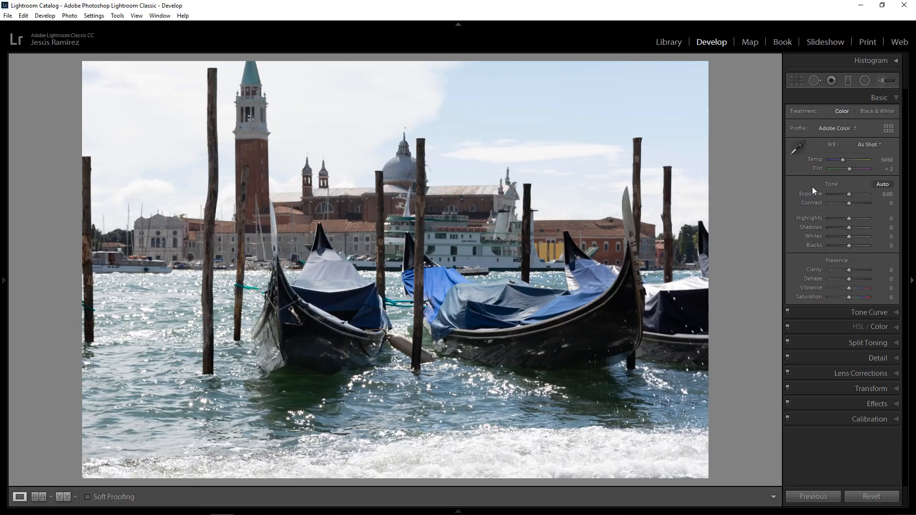
{"action": "key", "text": "shift"}
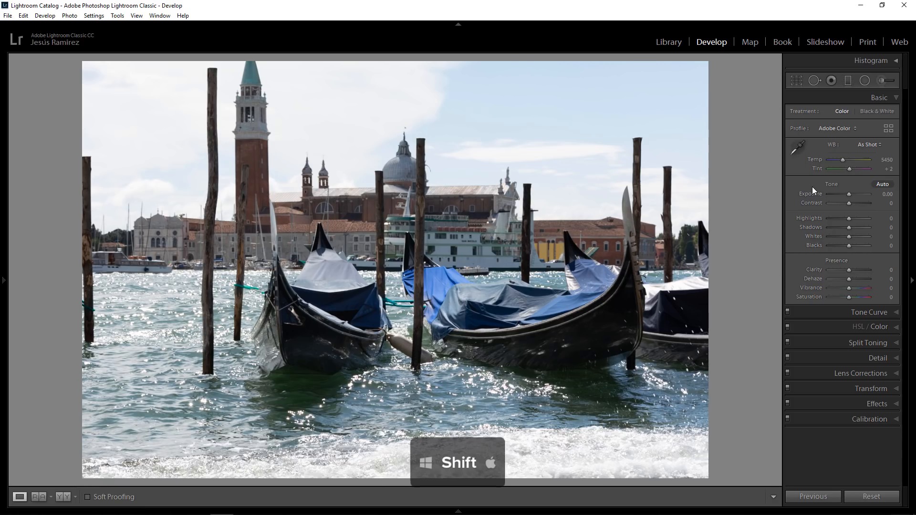
{"action": "key", "text": "shift"}
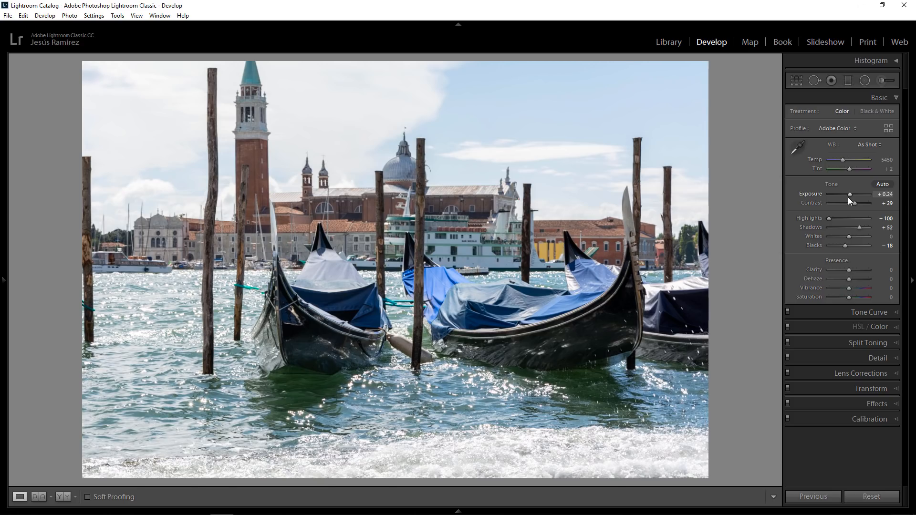
{"action": "mouse_move", "coordinate": [771, 227]}
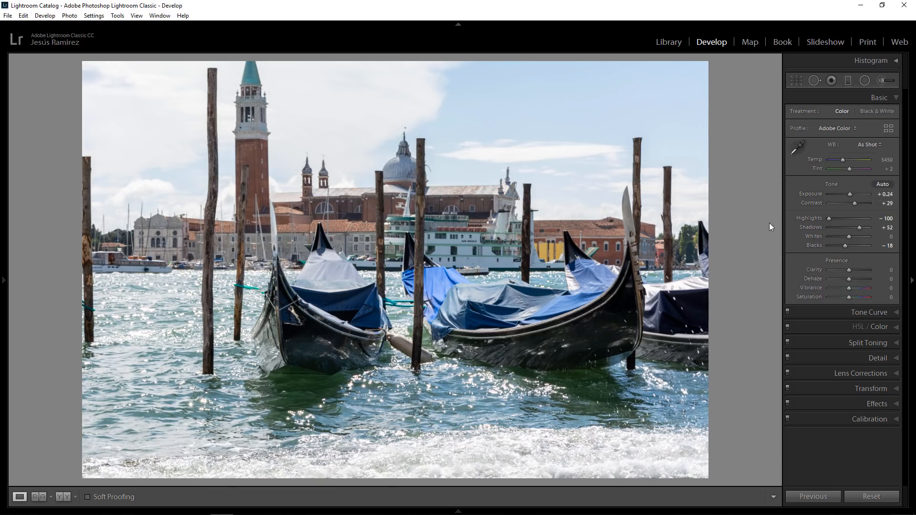
{"action": "mouse_move", "coordinate": [832, 198]}
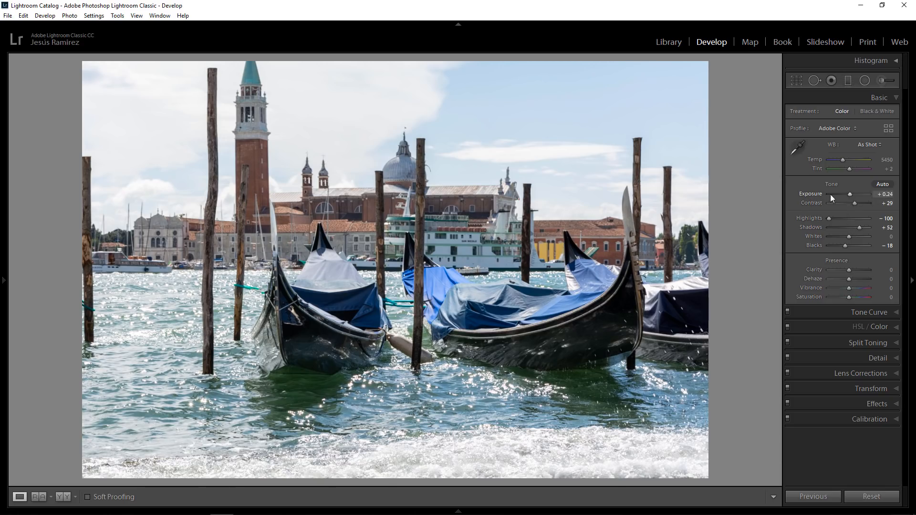
{"action": "mouse_move", "coordinate": [846, 193]}
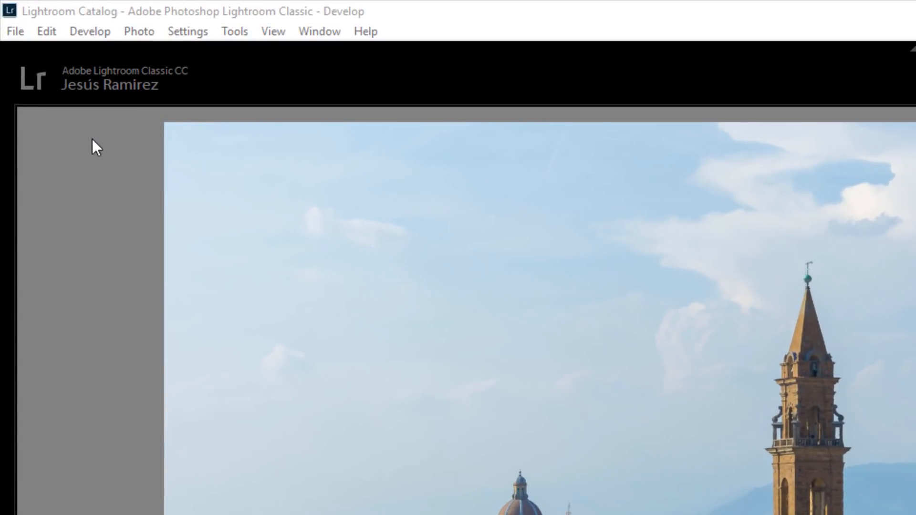
{"action": "mouse_move", "coordinate": [85, 105]}
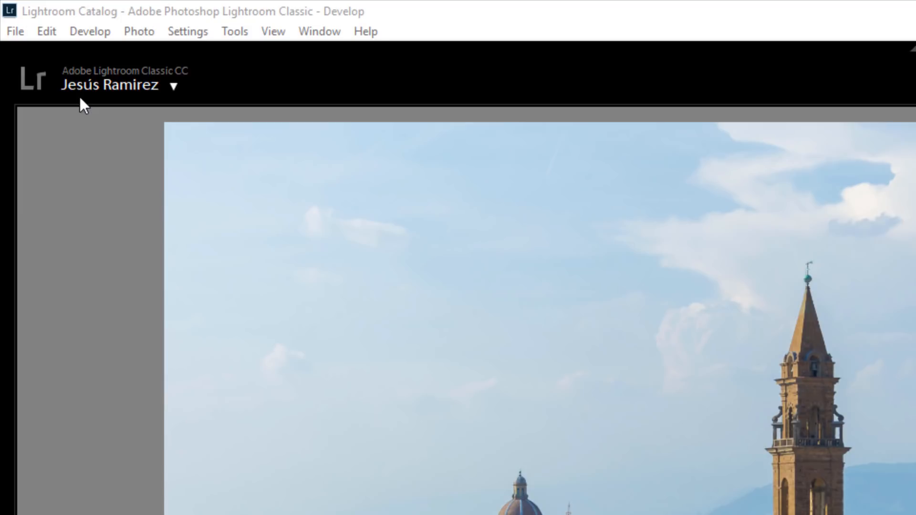
{"action": "mouse_move", "coordinate": [140, 93]}
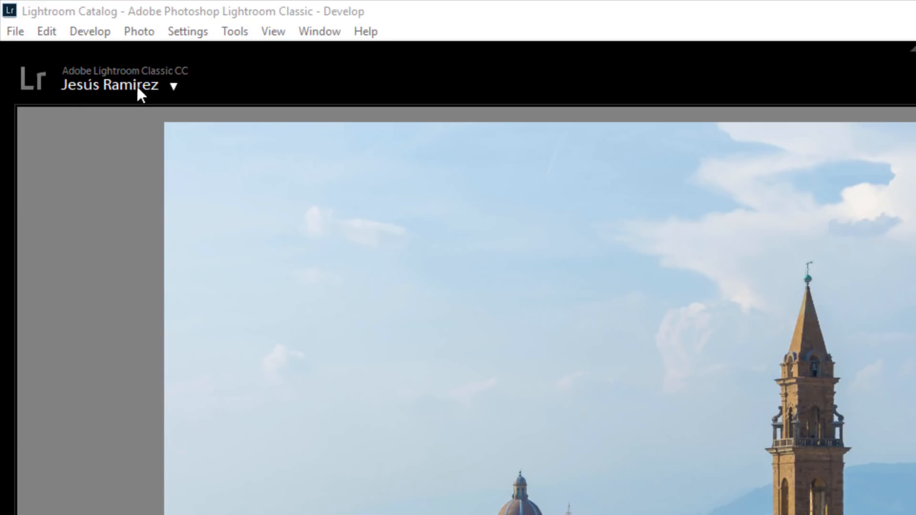
{"action": "mouse_move", "coordinate": [181, 87]}
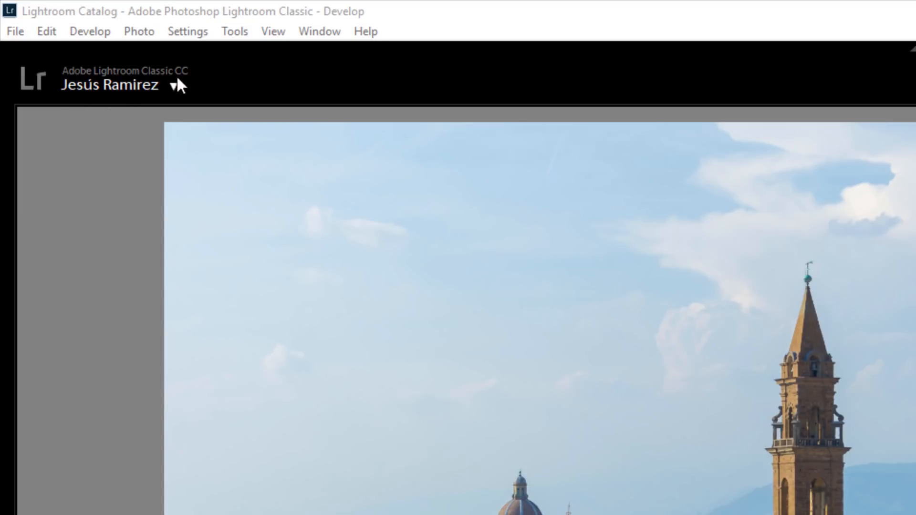
In the Identity Plate Editor, try the Lightroom Classic CC plate then switch to Personalized
{"action": "left_click", "coordinate": [45, 31]}
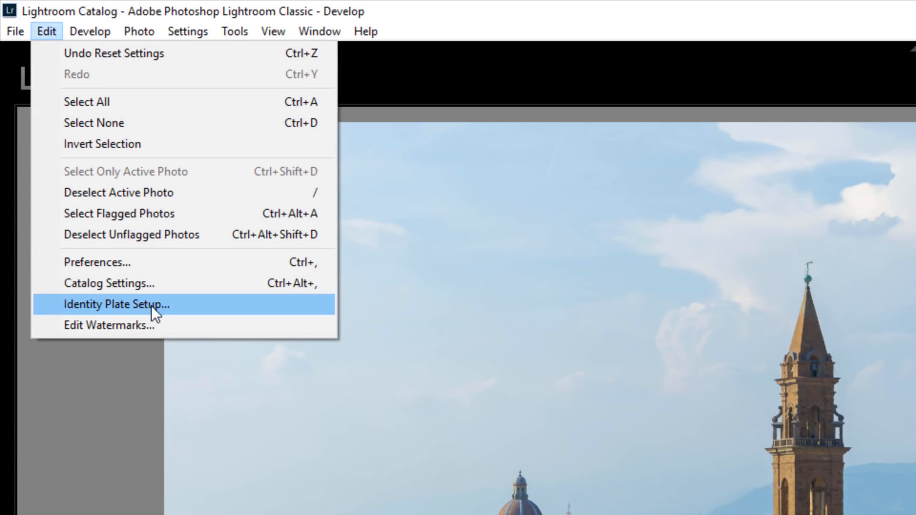
{"action": "left_click", "coordinate": [116, 304]}
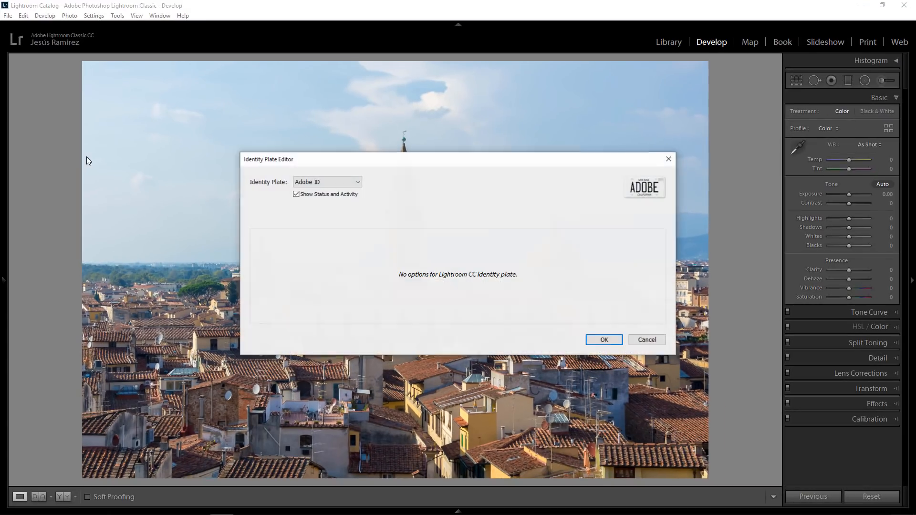
{"action": "left_click", "coordinate": [326, 181]}
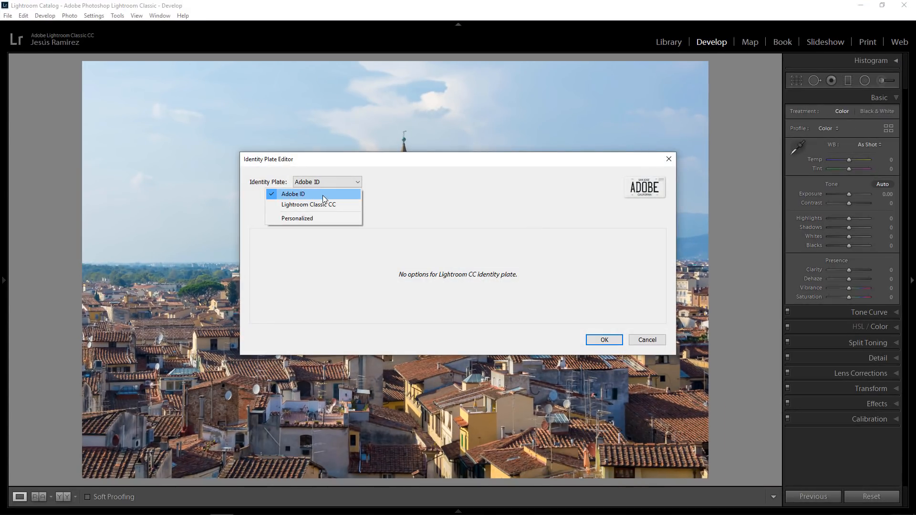
{"action": "mouse_move", "coordinate": [329, 204]}
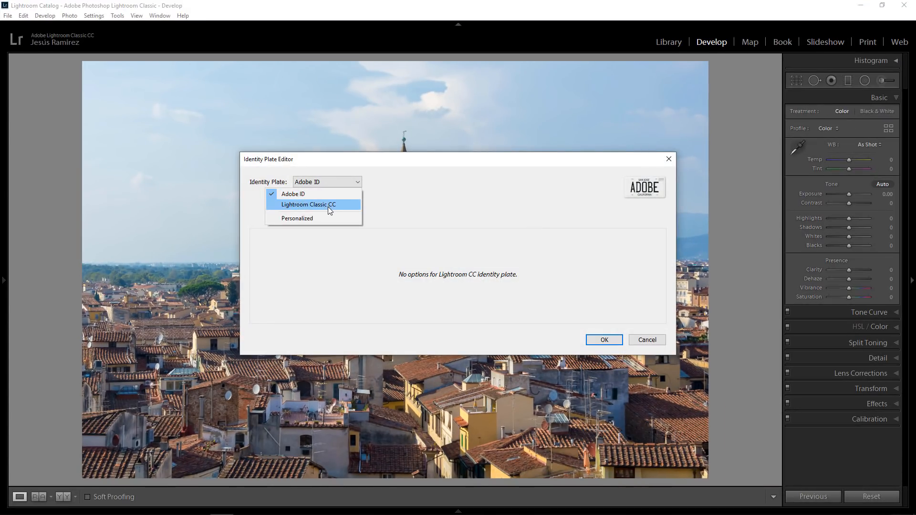
{"action": "left_click", "coordinate": [312, 204]}
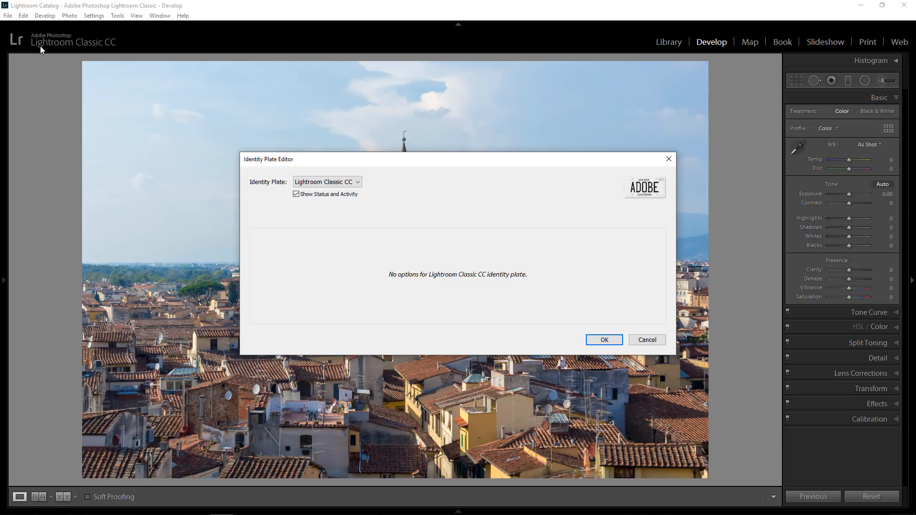
{"action": "mouse_move", "coordinate": [52, 36]}
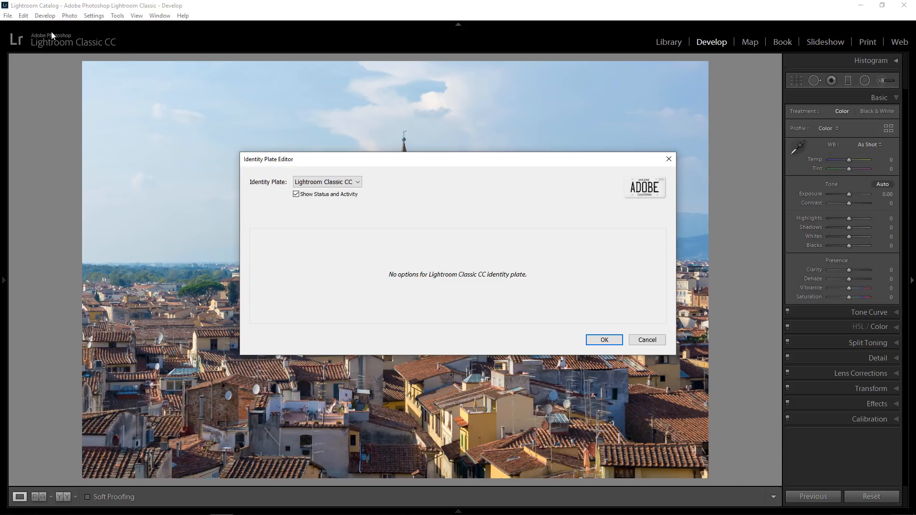
{"action": "mouse_move", "coordinate": [113, 48]}
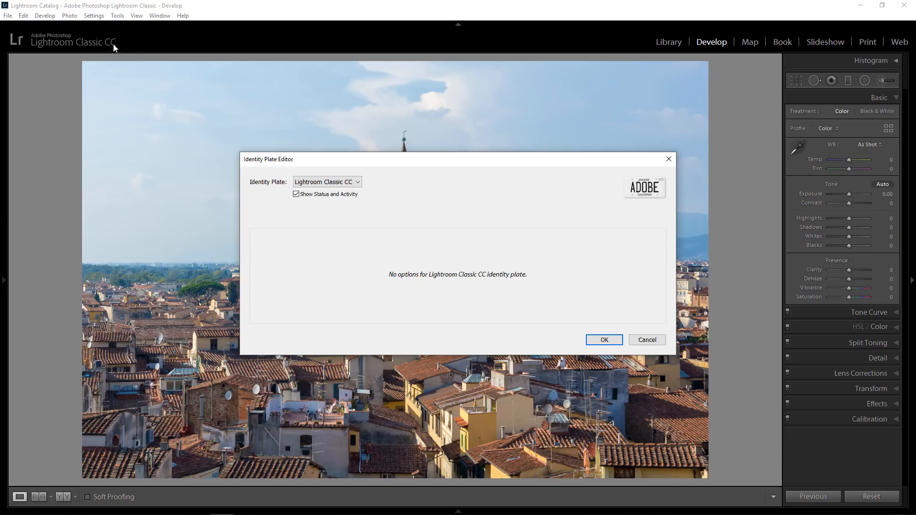
{"action": "left_click", "coordinate": [326, 182]}
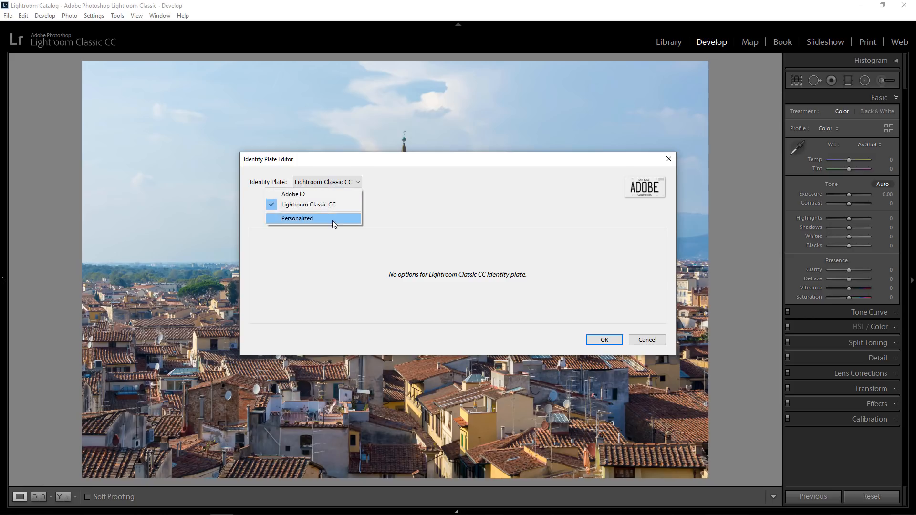
{"action": "left_click", "coordinate": [297, 218]}
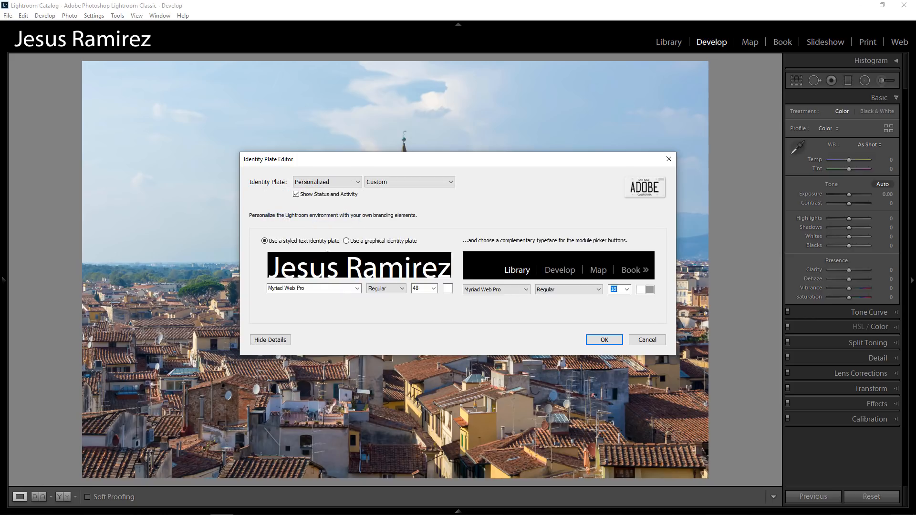
Replace the plate name with 'PTCVIDS.com' and colour the text cyan
{"action": "triple_click", "coordinate": [358, 266]}
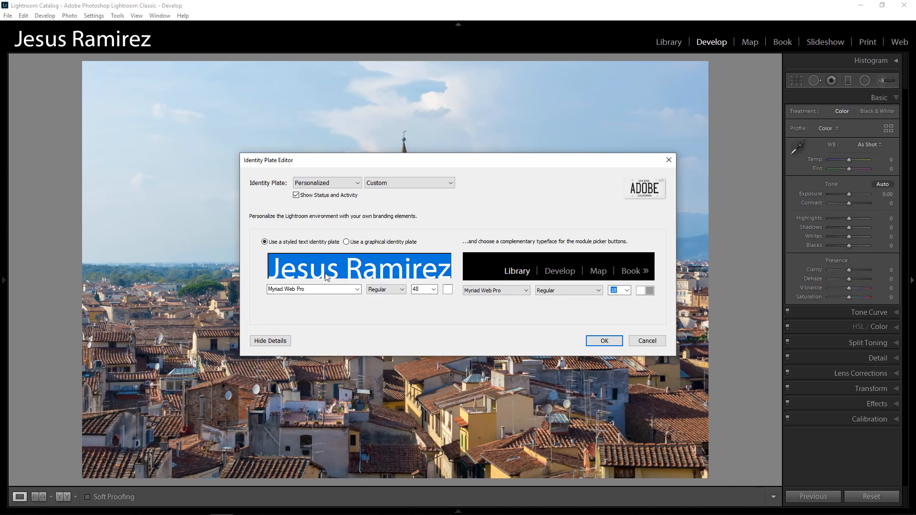
{"action": "type", "text": "PTCVI"}
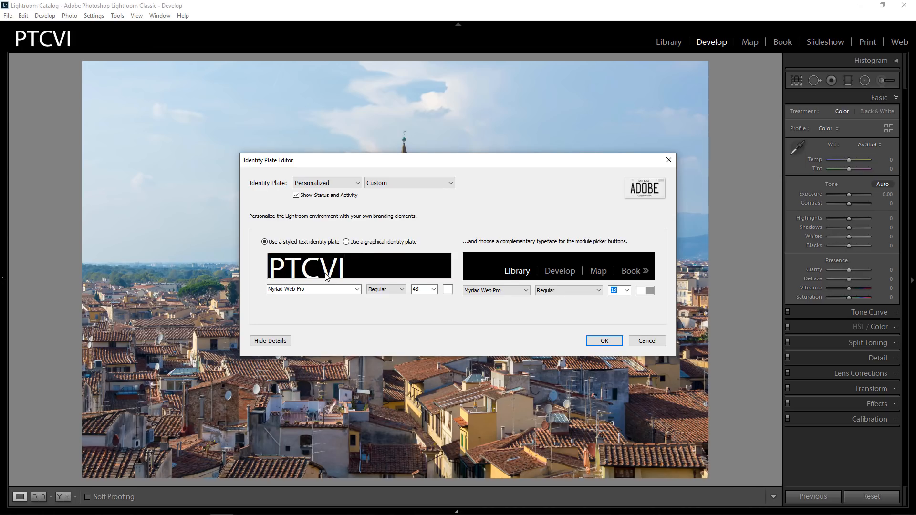
{"action": "type", "text": "DS.com"}
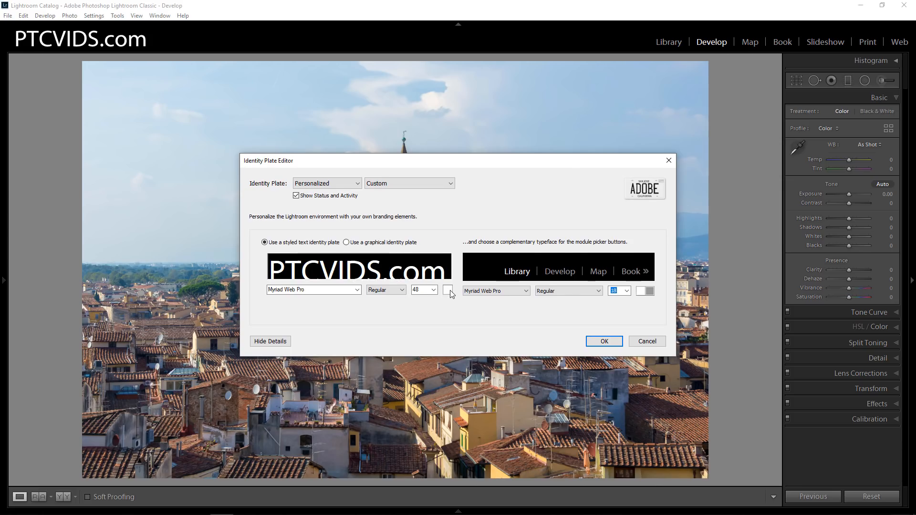
{"action": "left_click", "coordinate": [449, 290]}
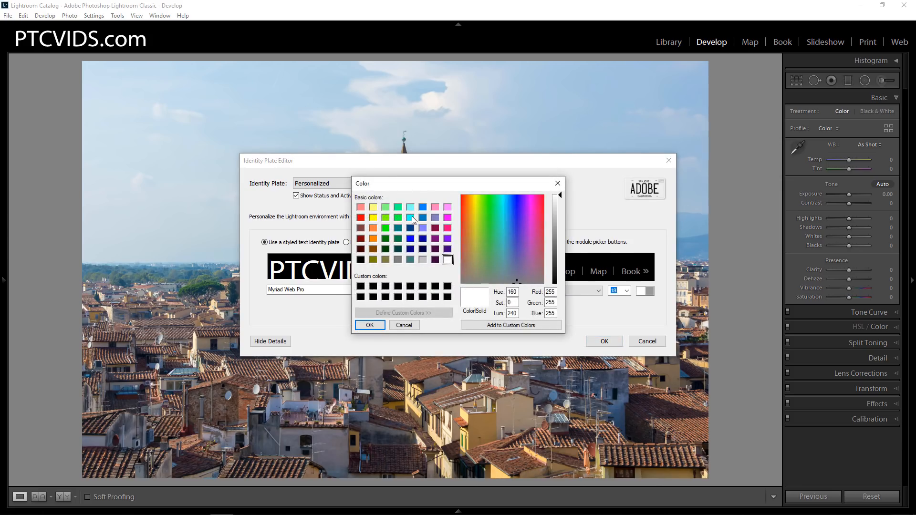
{"action": "left_click", "coordinate": [369, 325]}
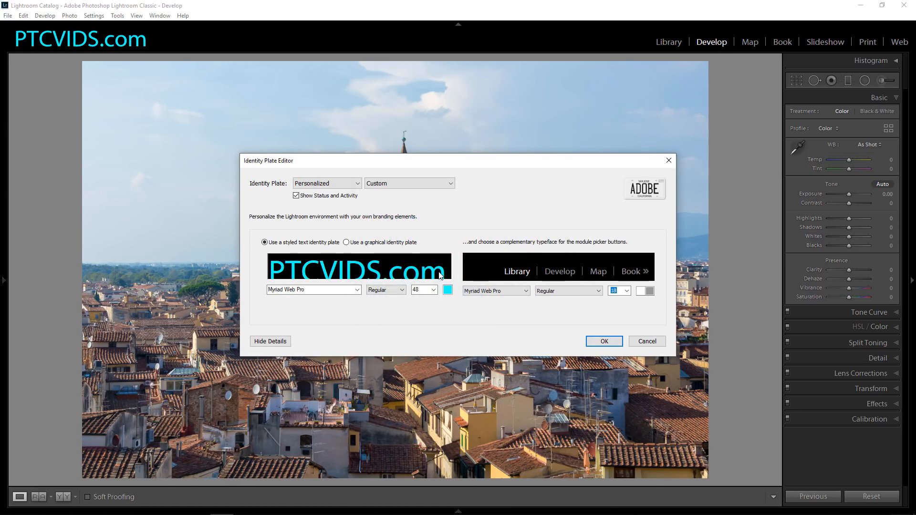
{"action": "mouse_move", "coordinate": [424, 285]}
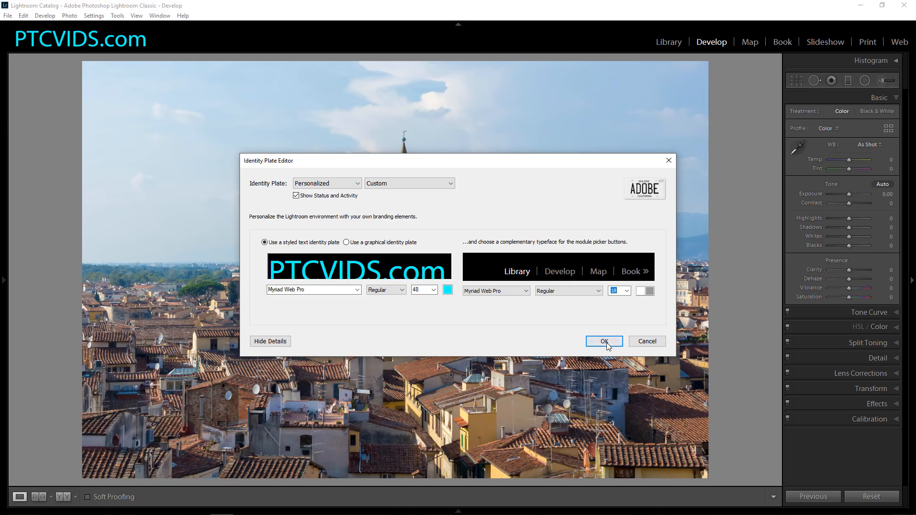
Confirm the cyan PTCVIDS.com text plate, preview the graphical identity plate option, then cancel it
{"action": "left_click", "coordinate": [604, 342]}
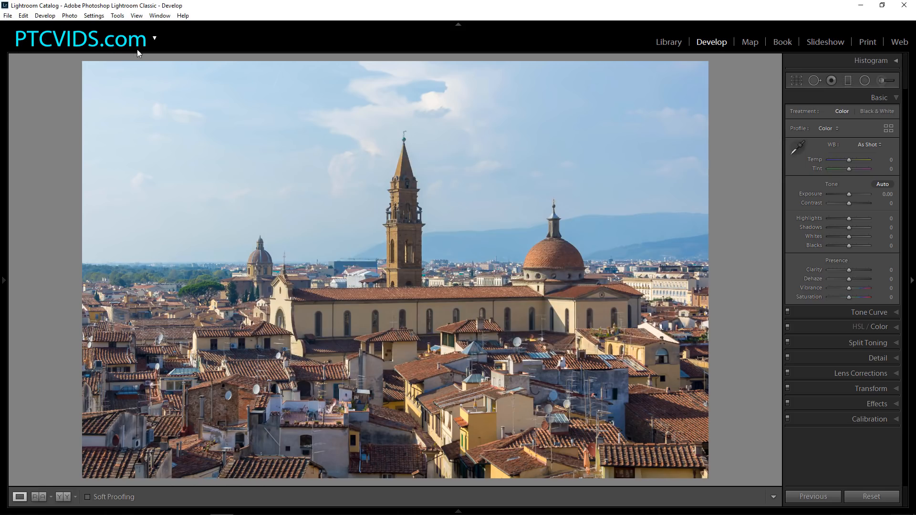
{"action": "mouse_move", "coordinate": [23, 16]}
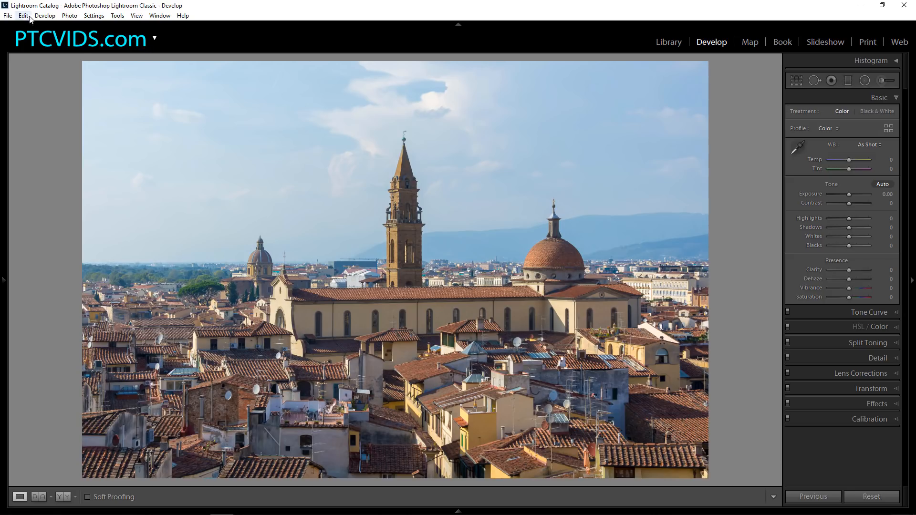
{"action": "left_click", "coordinate": [23, 15]}
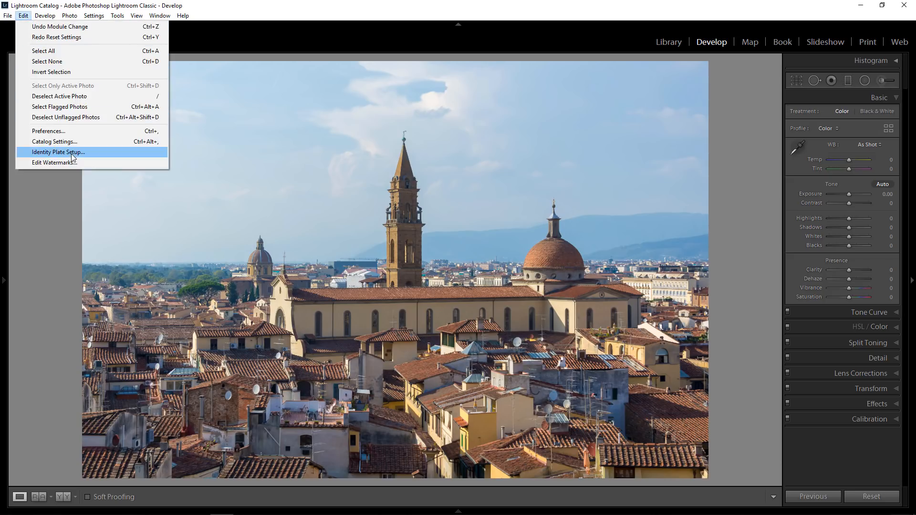
{"action": "left_click", "coordinate": [58, 151]}
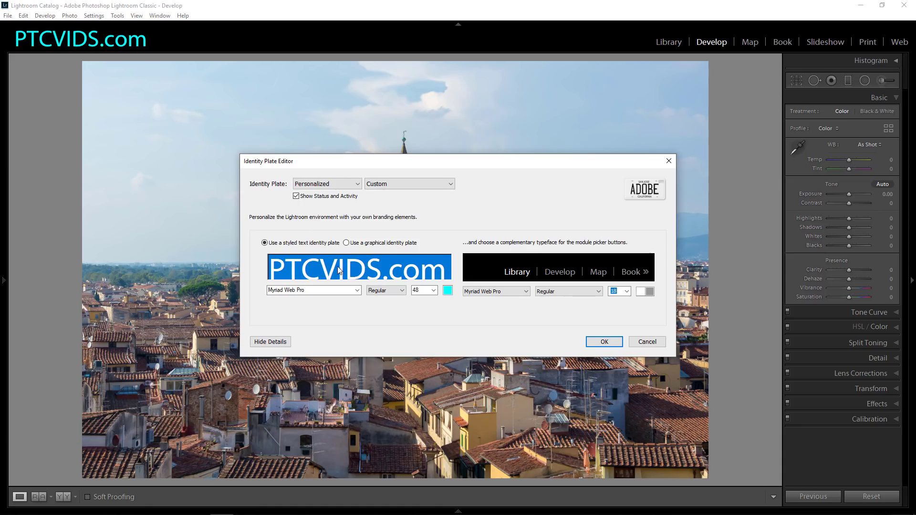
{"action": "mouse_move", "coordinate": [348, 247]}
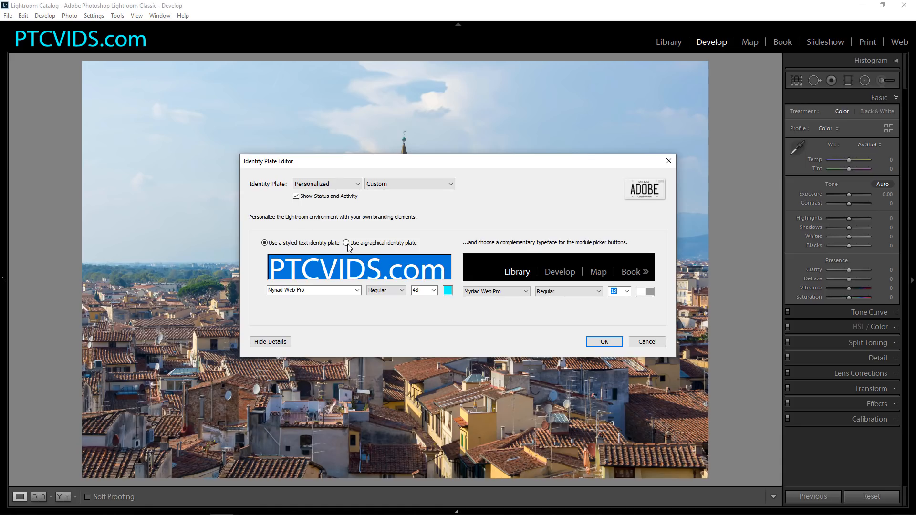
{"action": "left_click", "coordinate": [345, 242]}
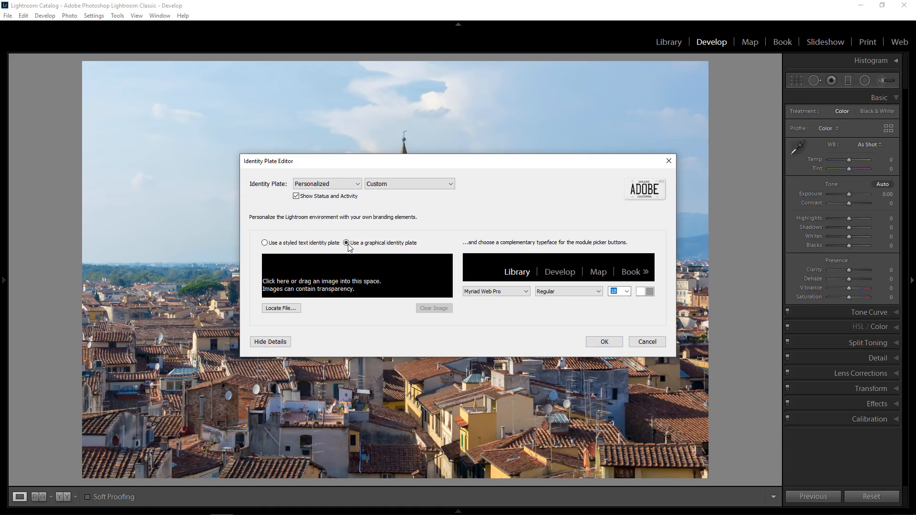
{"action": "mouse_move", "coordinate": [278, 268]}
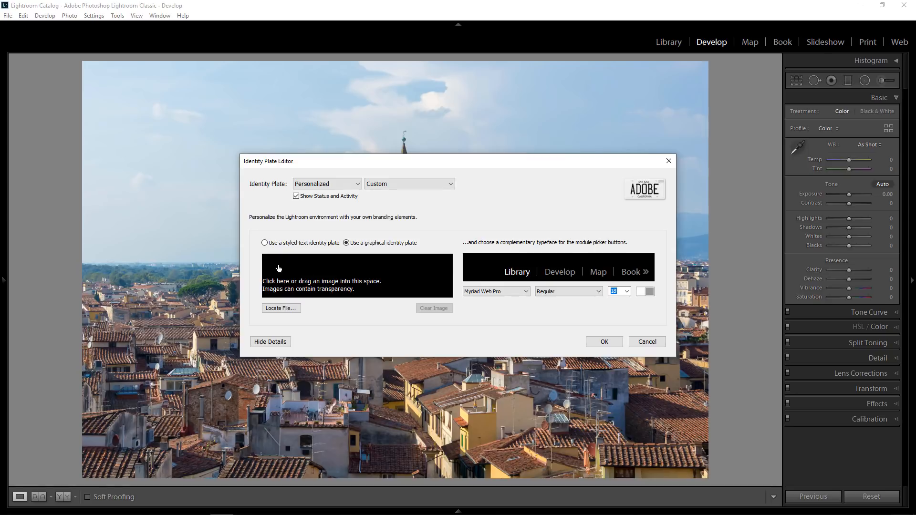
{"action": "mouse_move", "coordinate": [436, 274]}
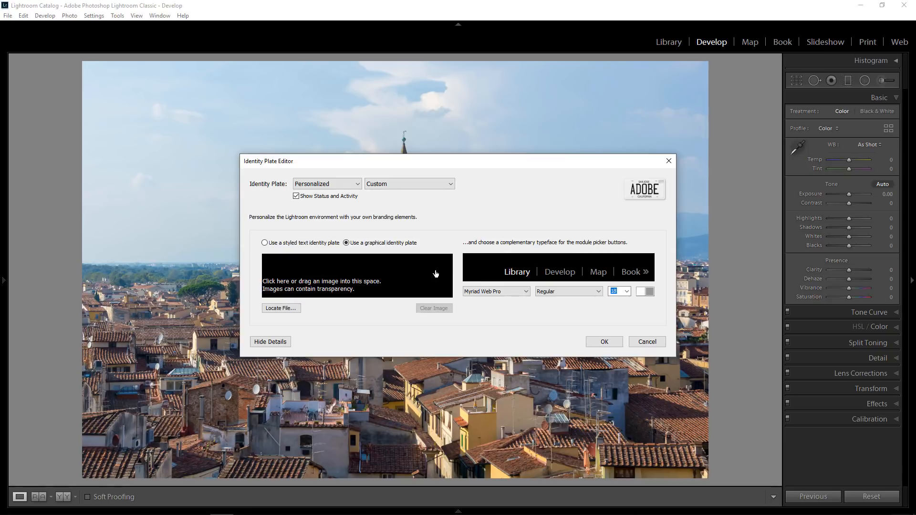
{"action": "left_click", "coordinate": [603, 341]}
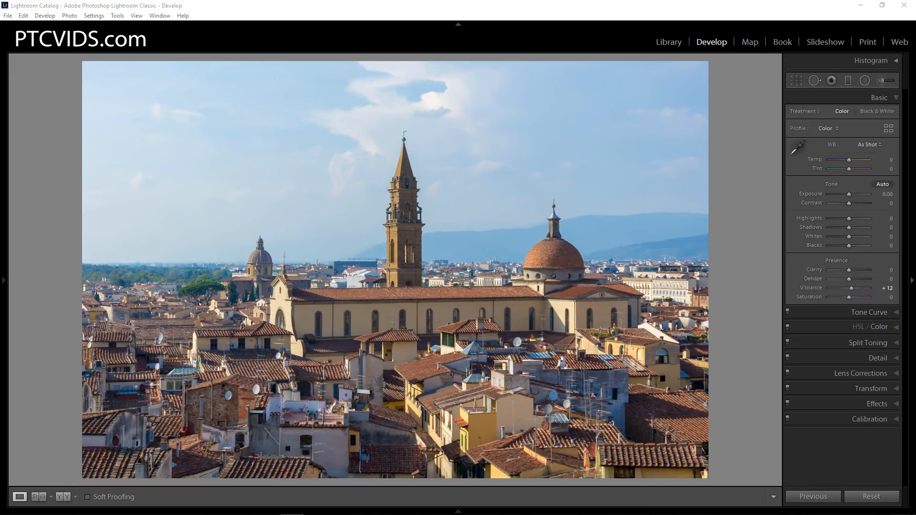
{"action": "mouse_move", "coordinate": [223, 127]}
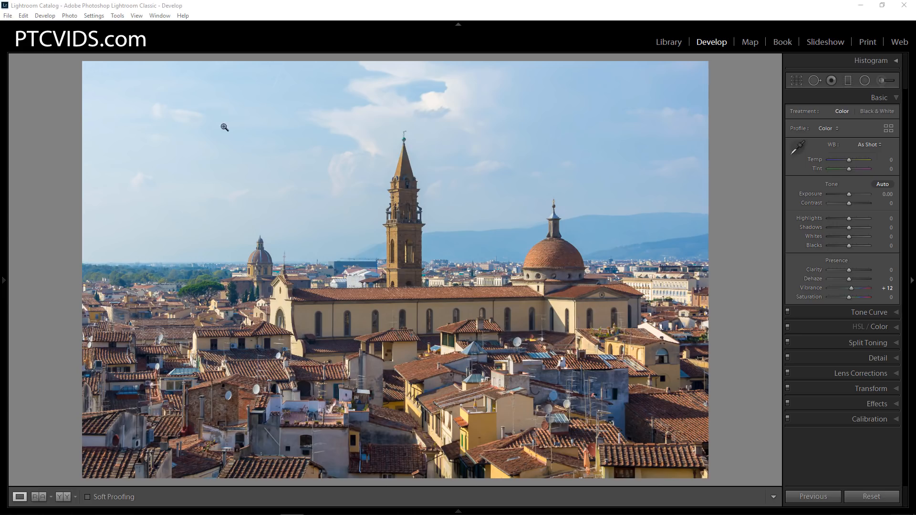
{"action": "mouse_move", "coordinate": [709, 49]}
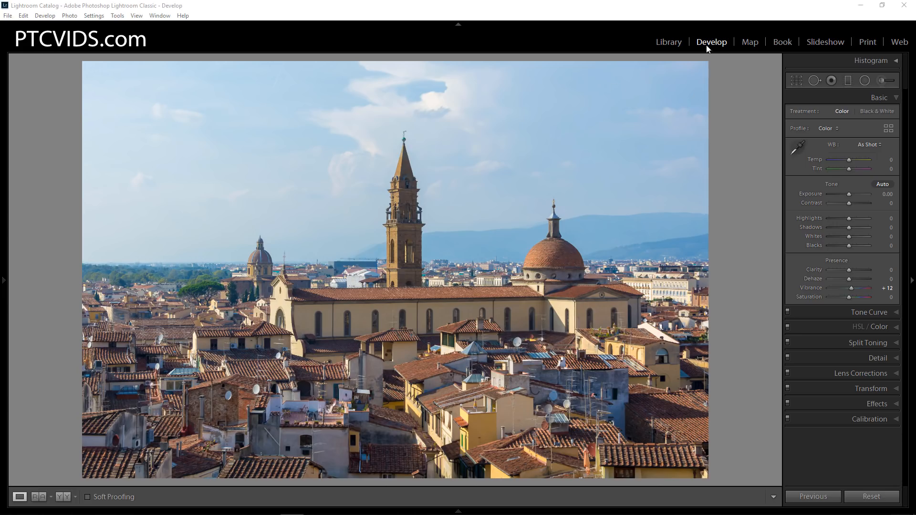
{"action": "mouse_move", "coordinate": [767, 239]}
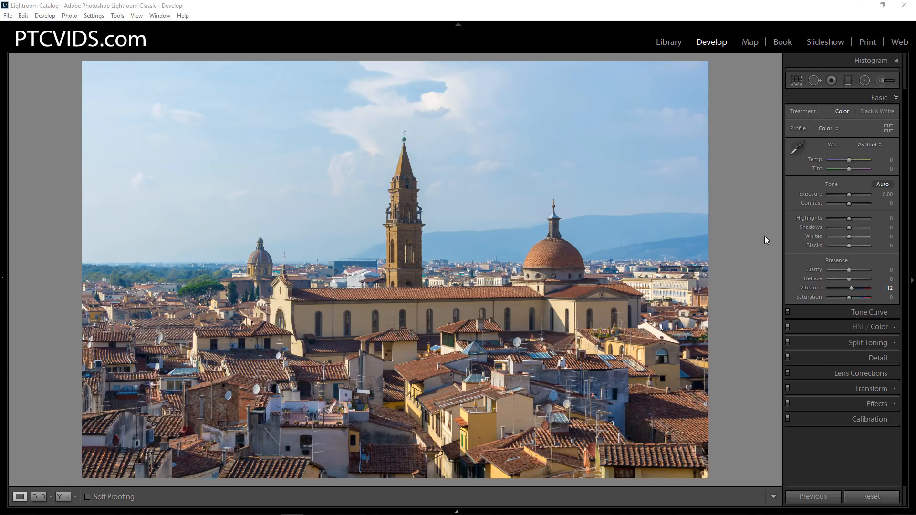
{"action": "mouse_move", "coordinate": [770, 242]}
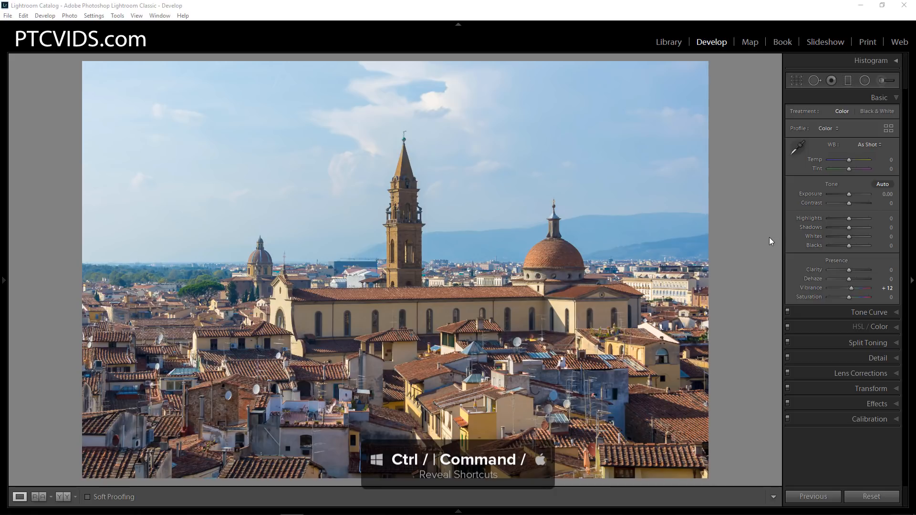
Reveal the Develop module keyboard shortcuts overlay with Ctrl+/
{"action": "key", "text": "ctrl+/"}
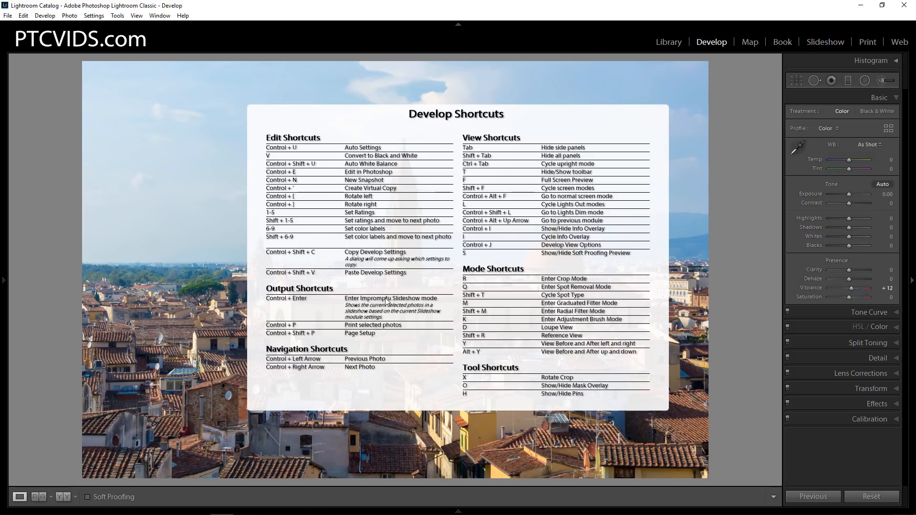
{"action": "mouse_move", "coordinate": [486, 242]}
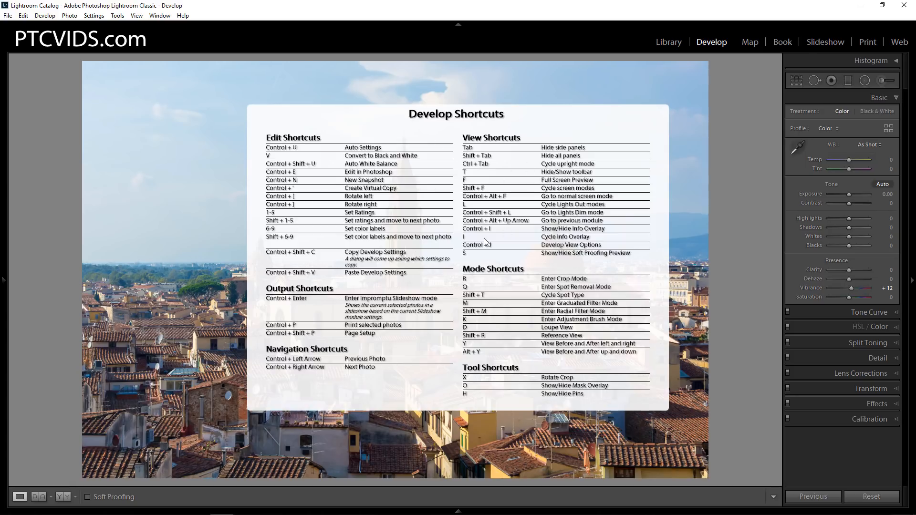
{"action": "mouse_move", "coordinate": [479, 126]}
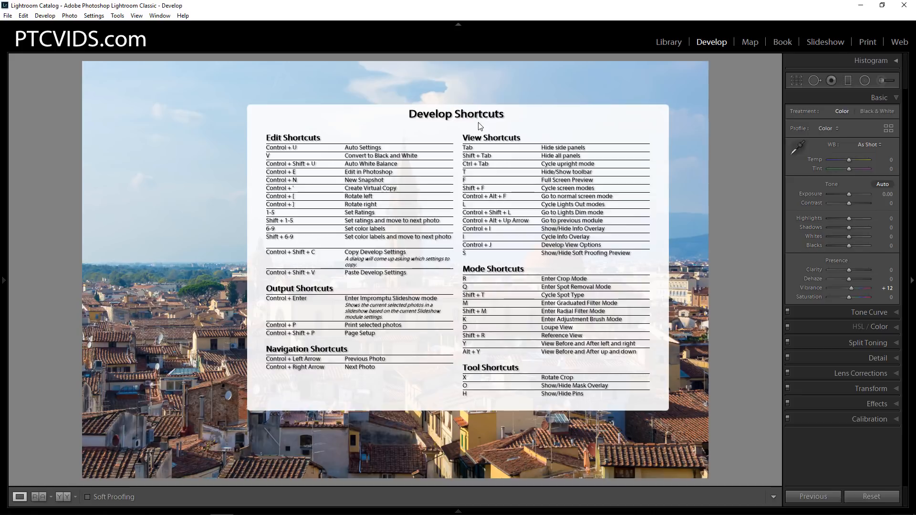
Switch to the Library module via the module picker
{"action": "left_click", "coordinate": [668, 41]}
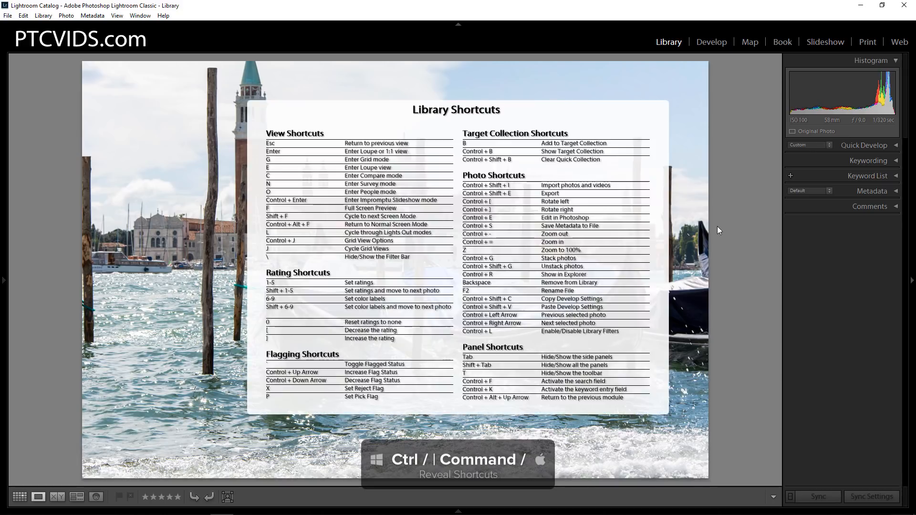
{"action": "mouse_move", "coordinate": [478, 123]}
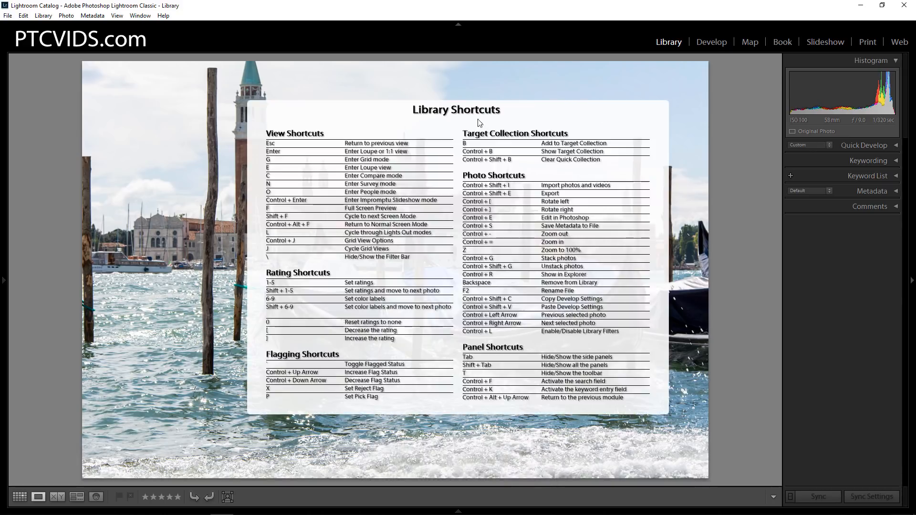
{"action": "mouse_move", "coordinate": [487, 124]}
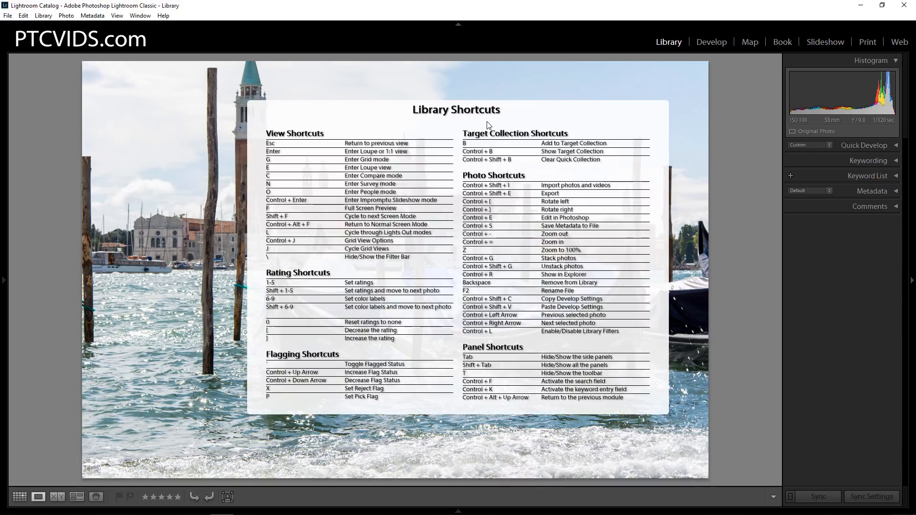